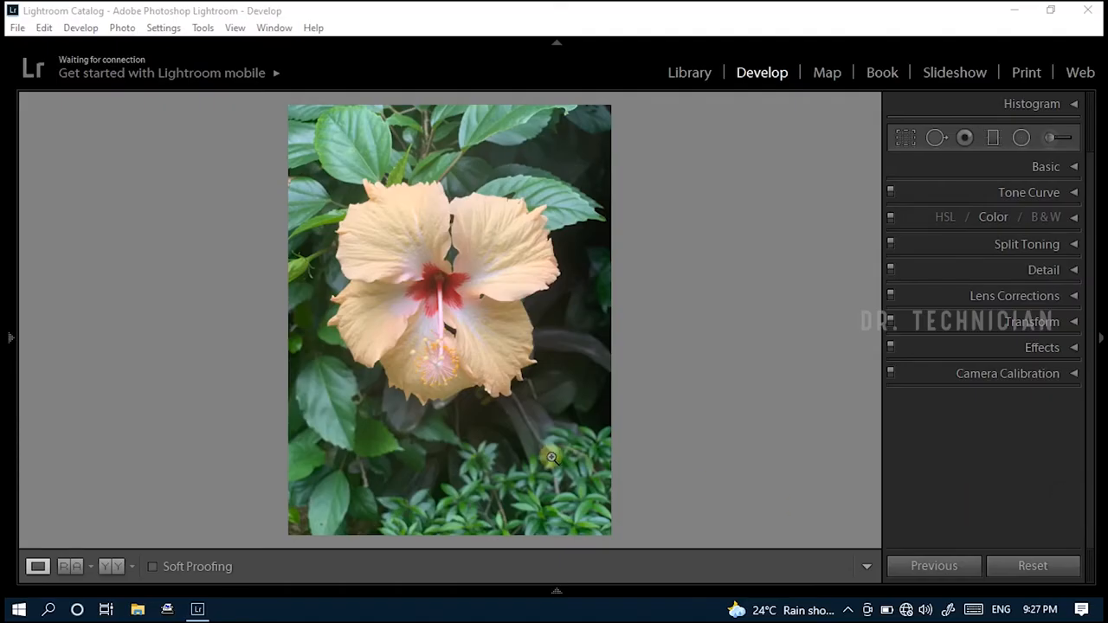
{"action": "mouse_move", "coordinate": [436, 298]}
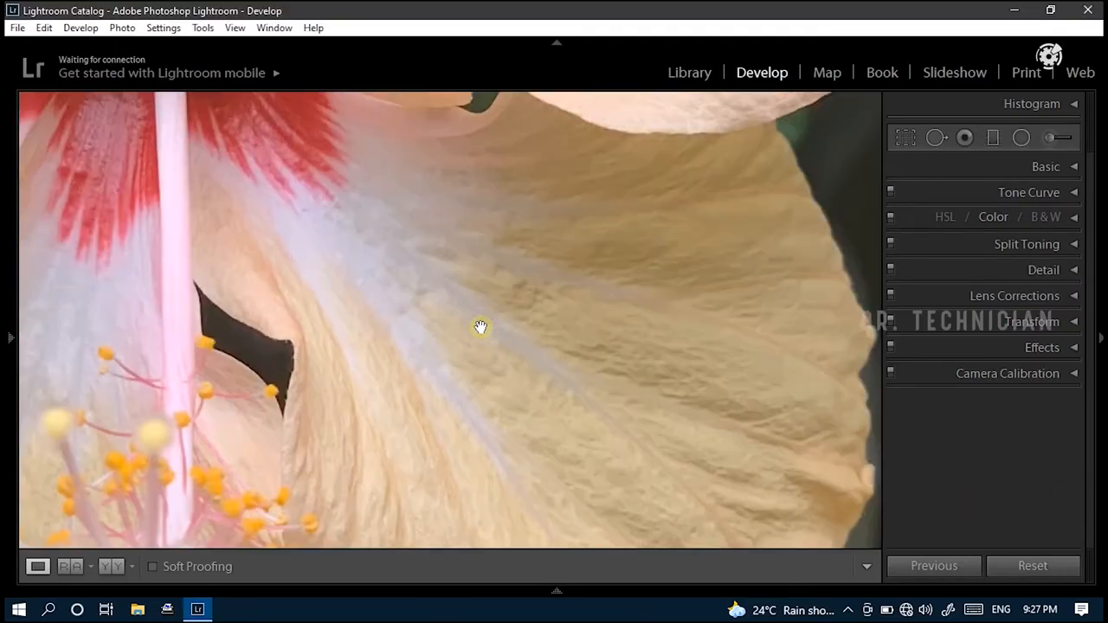
Step: Return to whole-image view and set exposure −0.12 and contrast −17 in Basic
{"action": "left_click", "coordinate": [481, 327]}
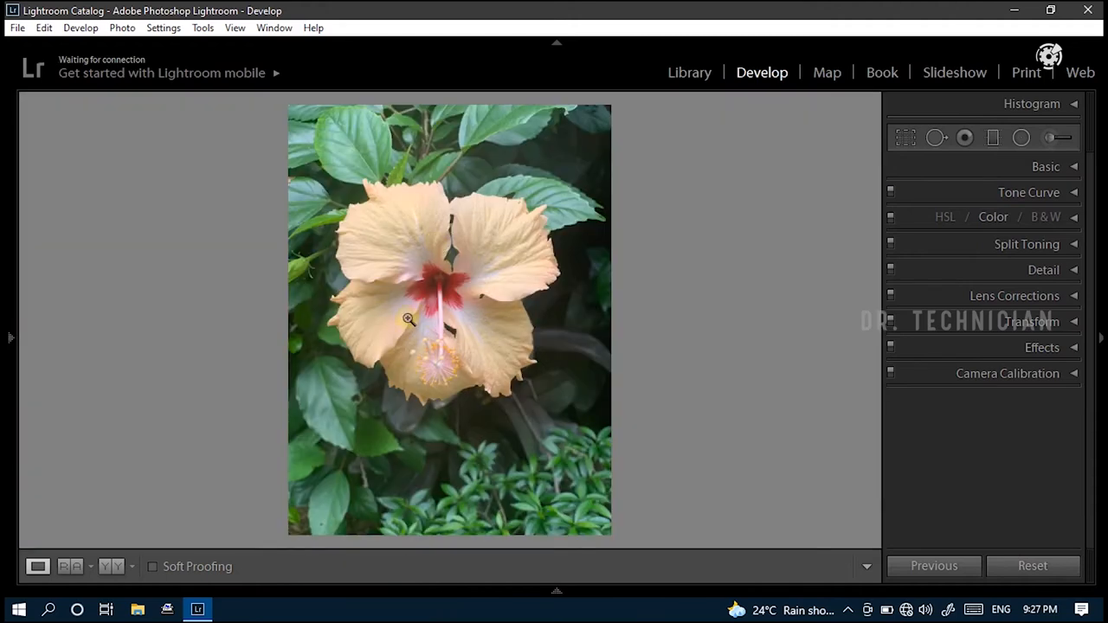
{"action": "mouse_move", "coordinate": [447, 229]}
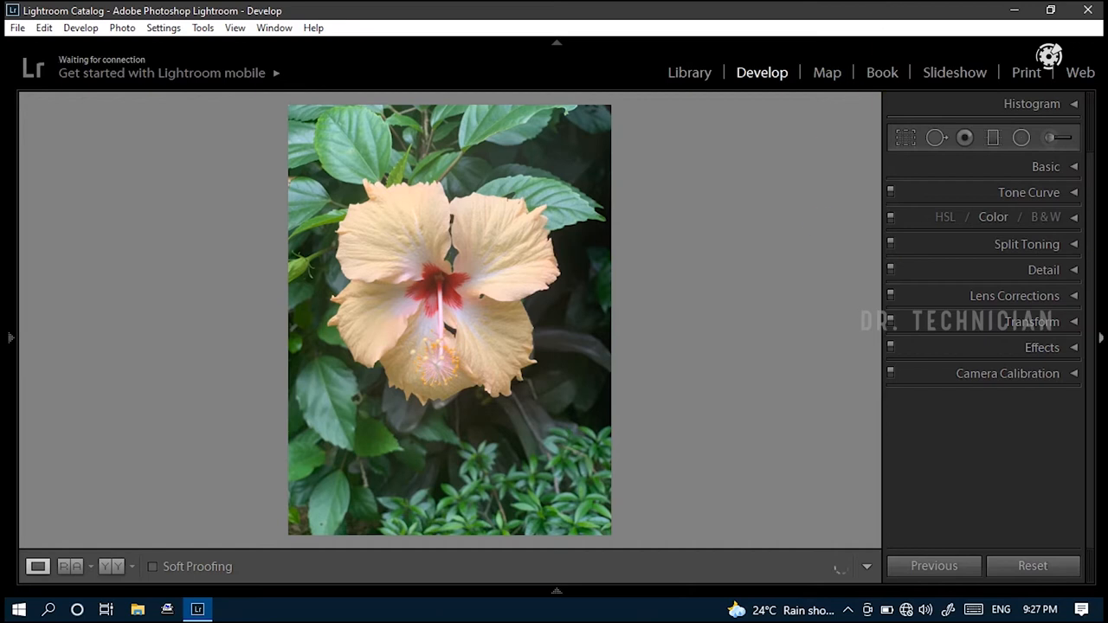
{"action": "left_click", "coordinate": [1045, 167]}
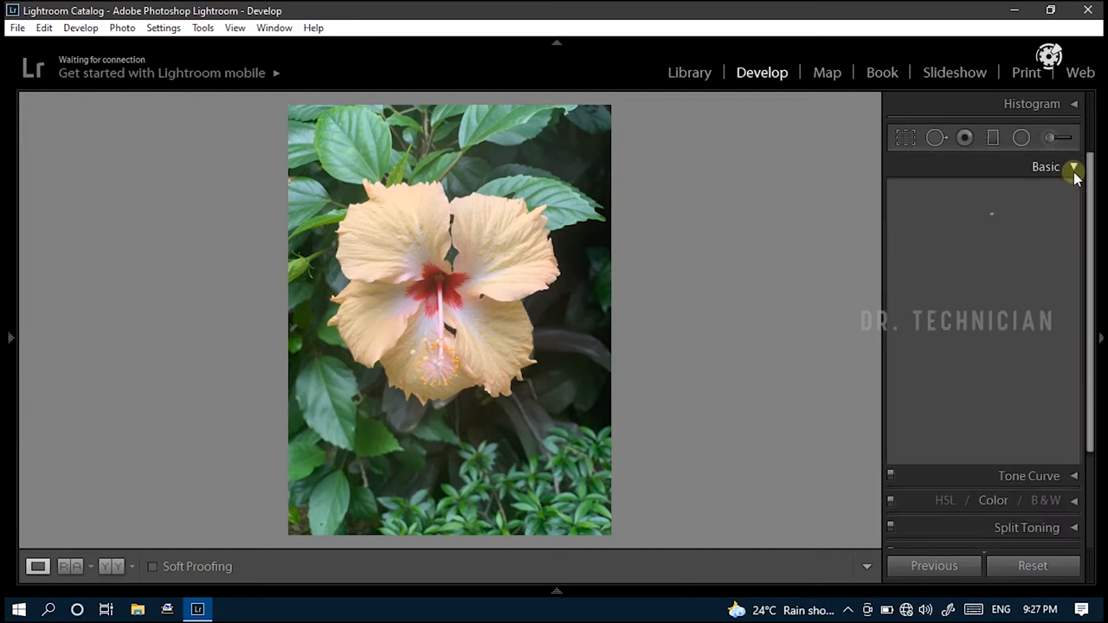
{"action": "left_click", "coordinate": [1073, 166]}
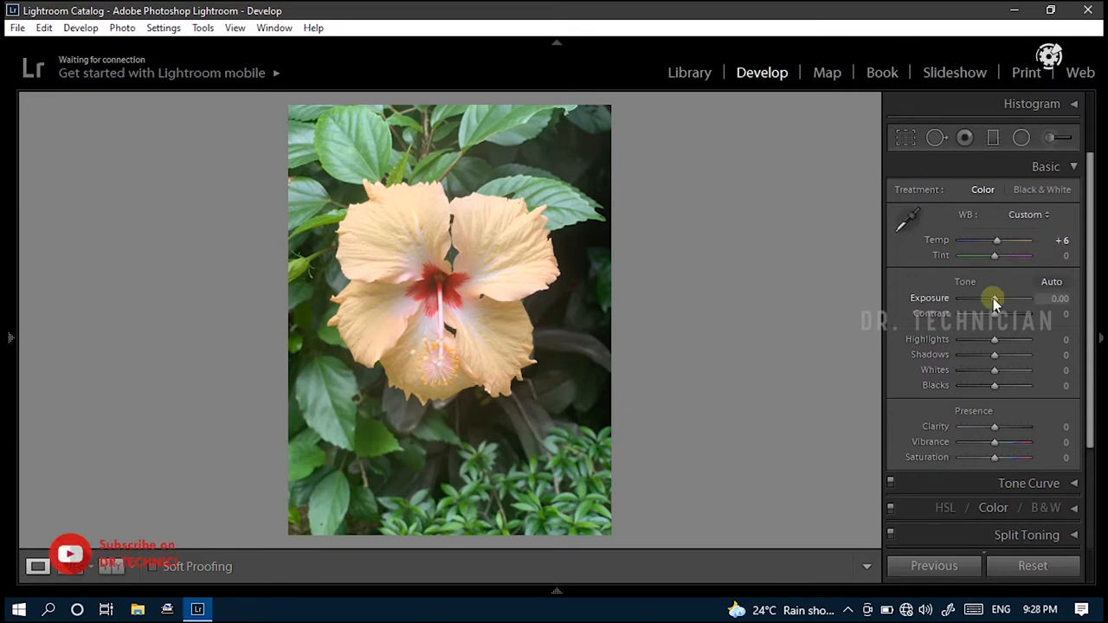
{"action": "left_click_drag", "start_coordinate": [1004, 298], "coordinate": [993, 298]}
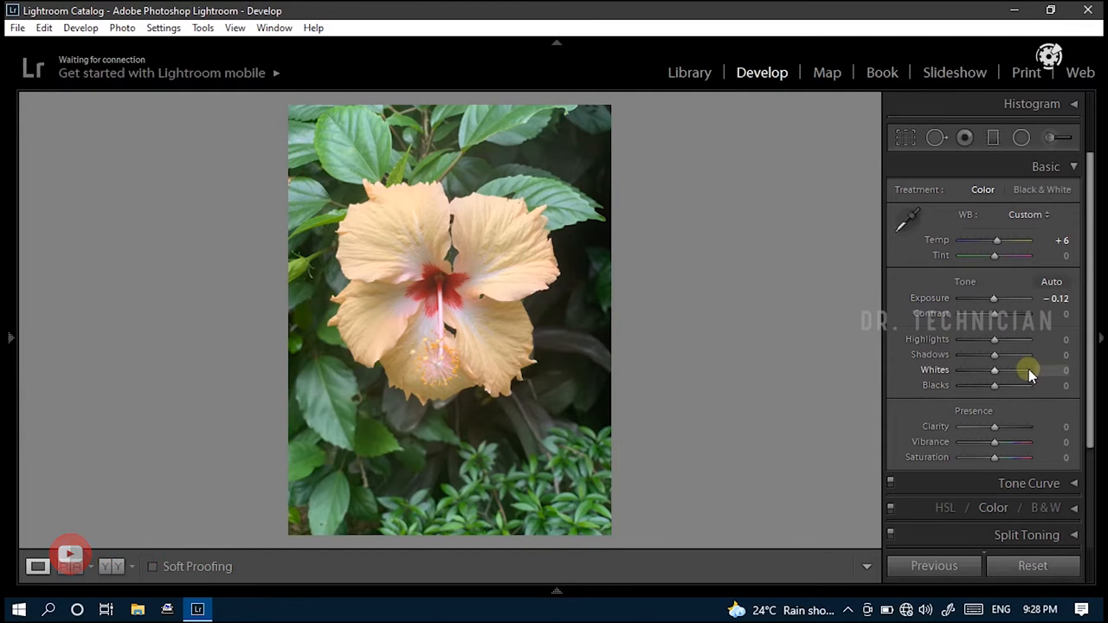
{"action": "left_click_drag", "start_coordinate": [993, 313], "coordinate": [990, 313]}
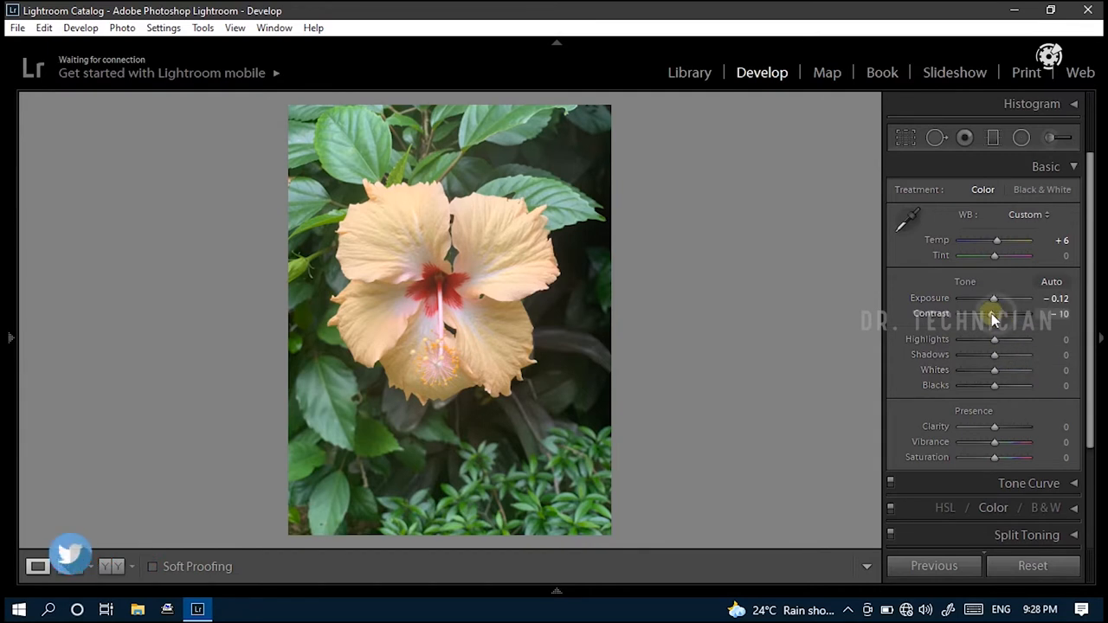
{"action": "left_click_drag", "start_coordinate": [993, 313], "coordinate": [993, 313]}
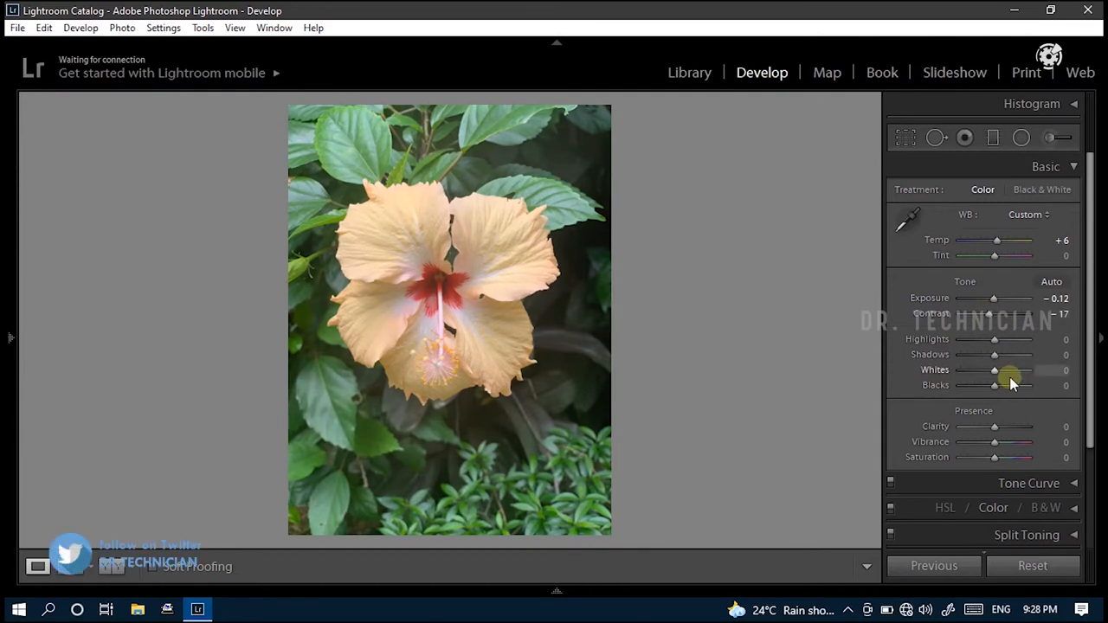
{"action": "mouse_move", "coordinate": [978, 387]}
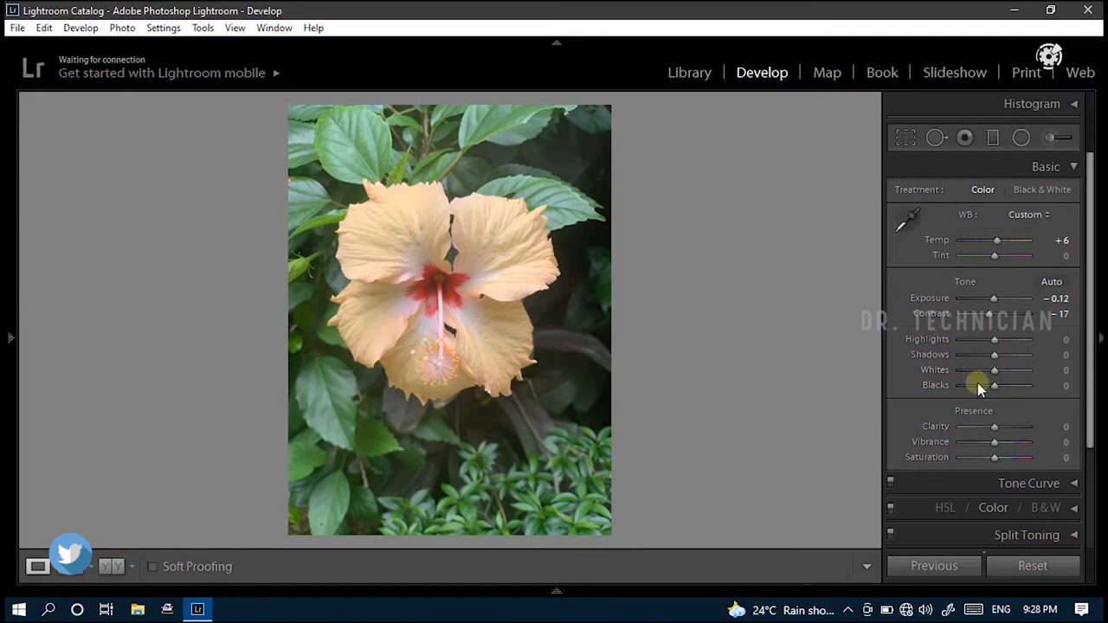
Step: Set highlights −100, shadows −76, whites +100 and blacks −45
{"action": "left_click_drag", "start_coordinate": [993, 338], "coordinate": [958, 338]}
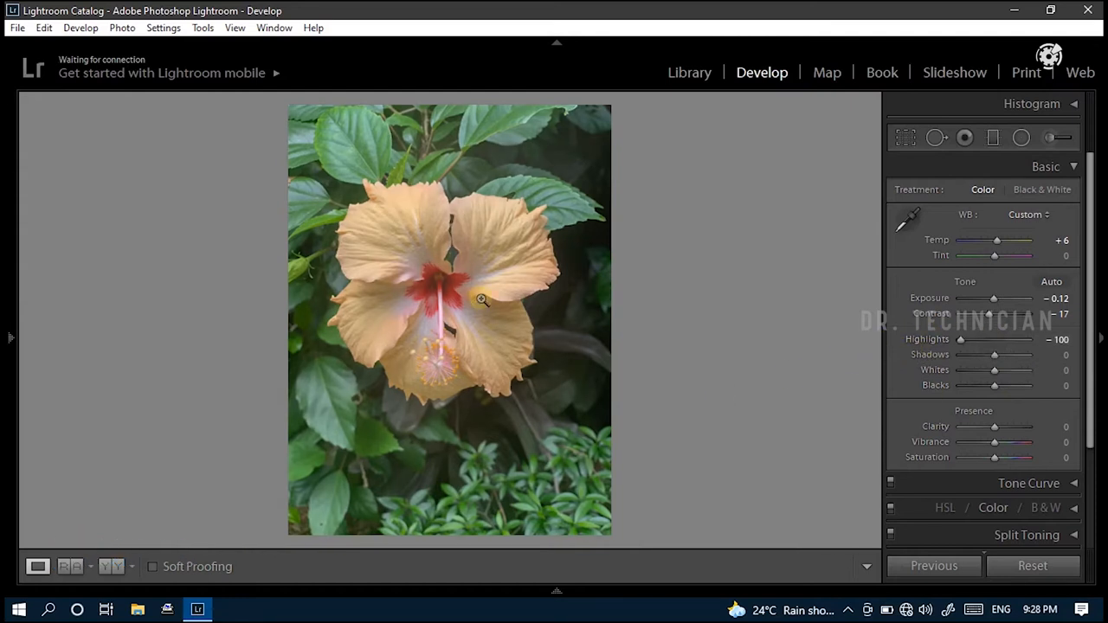
{"action": "left_click_drag", "start_coordinate": [994, 355], "coordinate": [973, 354]}
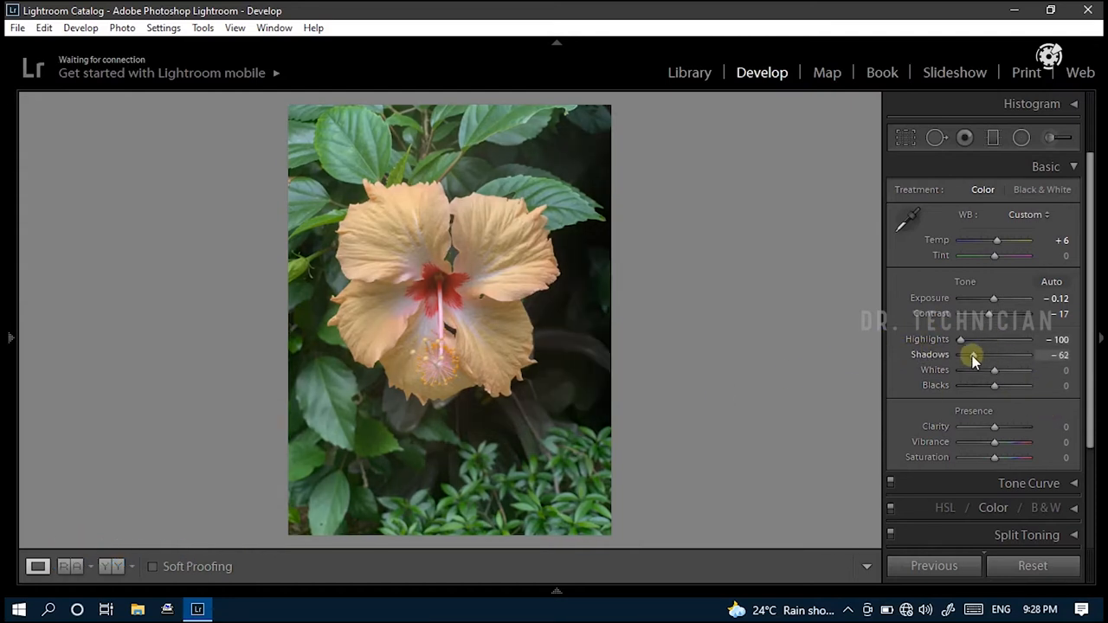
{"action": "left_click_drag", "start_coordinate": [972, 355], "coordinate": [965, 355]}
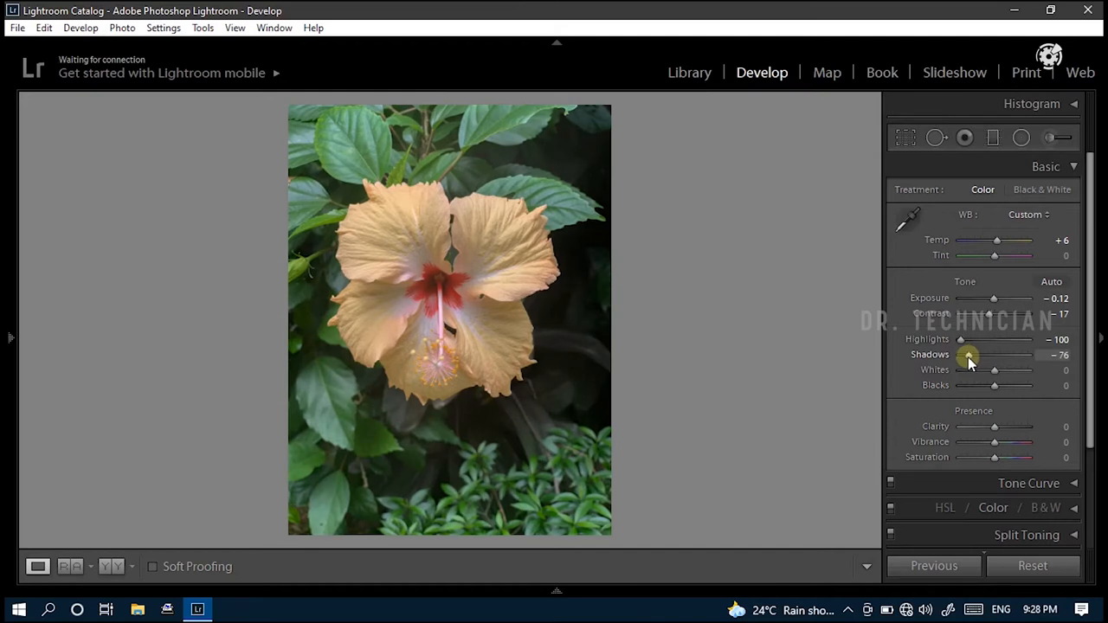
{"action": "left_click_drag", "start_coordinate": [994, 371], "coordinate": [959, 371]}
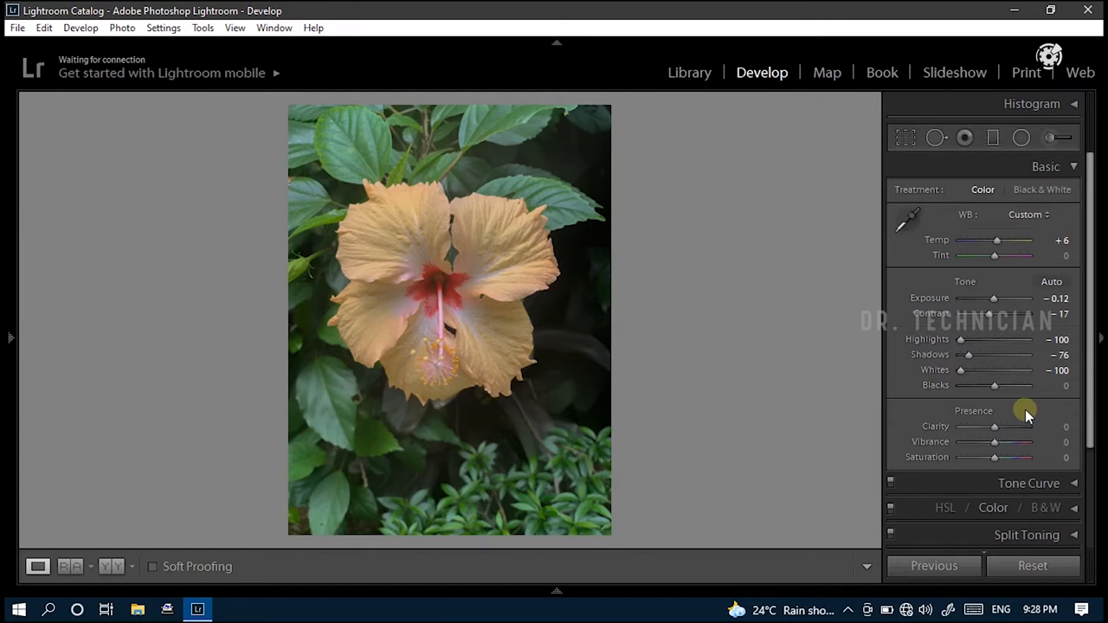
{"action": "left_click_drag", "start_coordinate": [994, 384], "coordinate": [995, 385]}
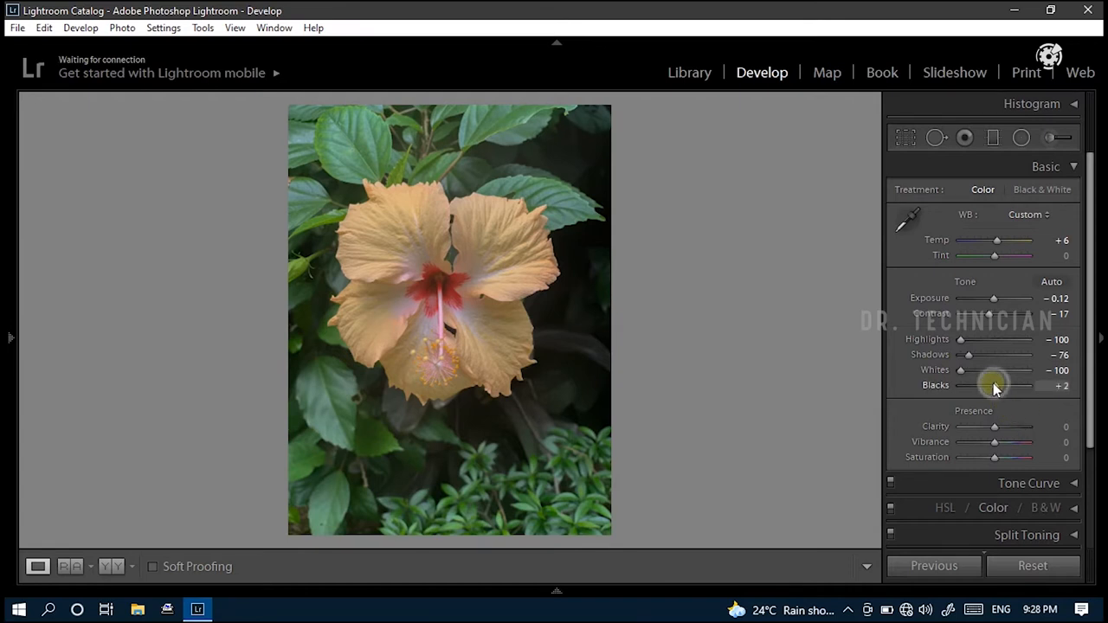
{"action": "left_click_drag", "start_coordinate": [993, 384], "coordinate": [978, 384]}
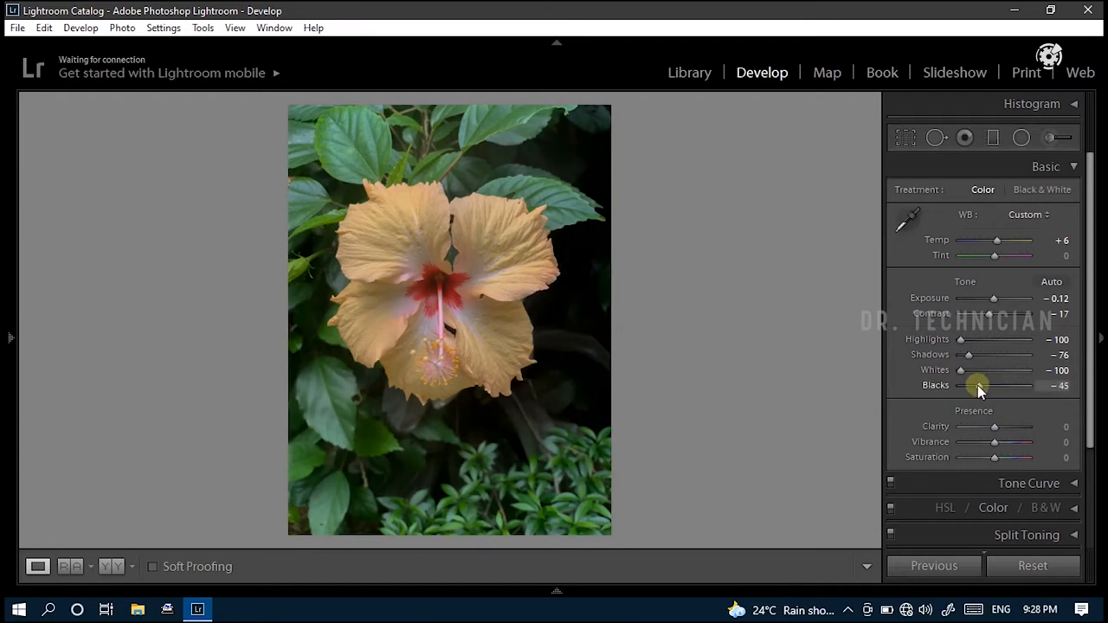
Step: Set clarity +95, vibrance −33 and saturation +29, then fold away the Basic section
{"action": "scroll", "scroll_direction": "down", "scroll_amount": 3}
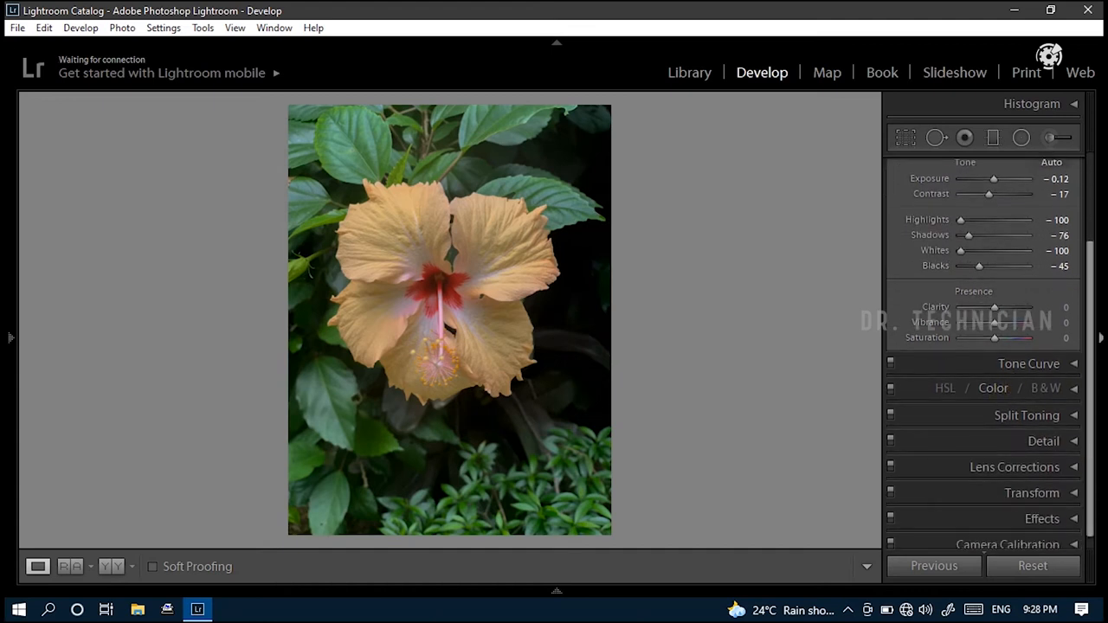
{"action": "left_click_drag", "start_coordinate": [994, 308], "coordinate": [1025, 308]}
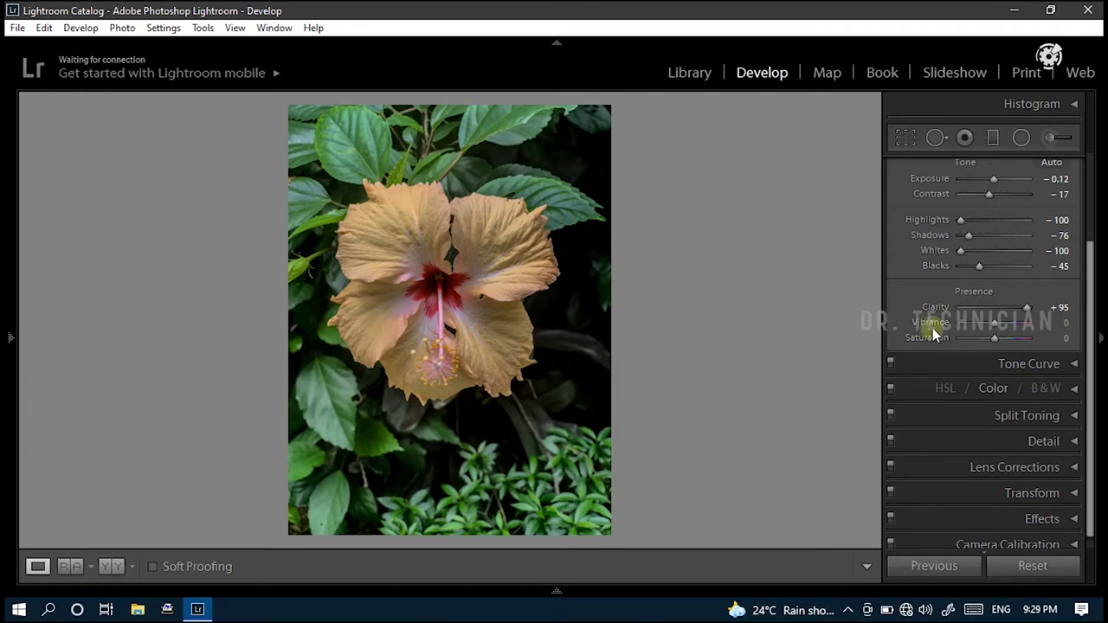
{"action": "mouse_move", "coordinate": [995, 325]}
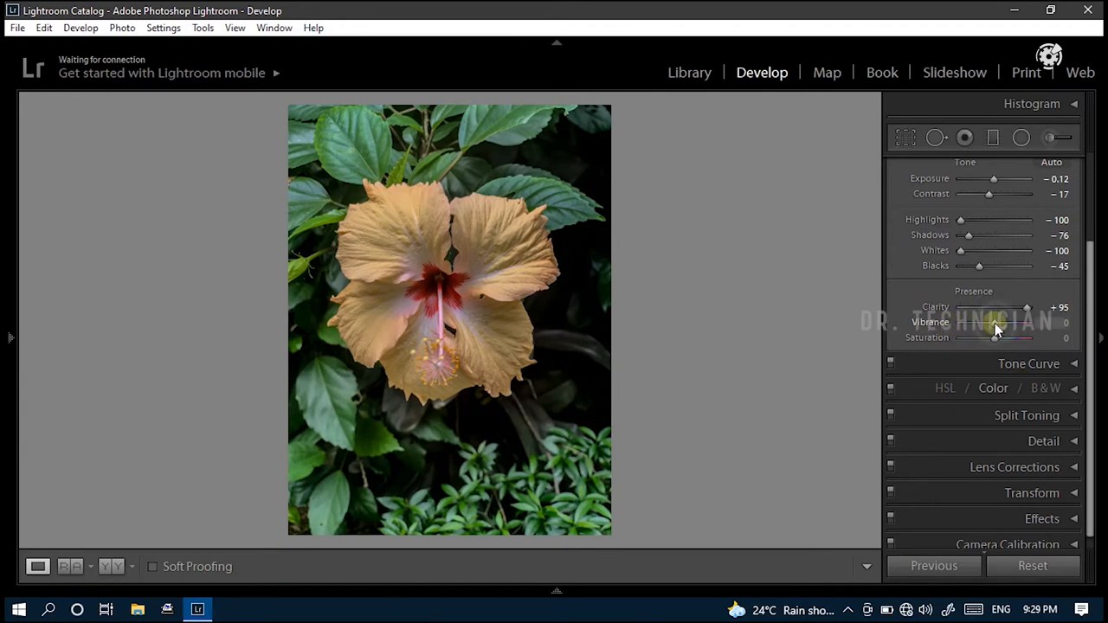
{"action": "left_click_drag", "start_coordinate": [1024, 336], "coordinate": [994, 336]}
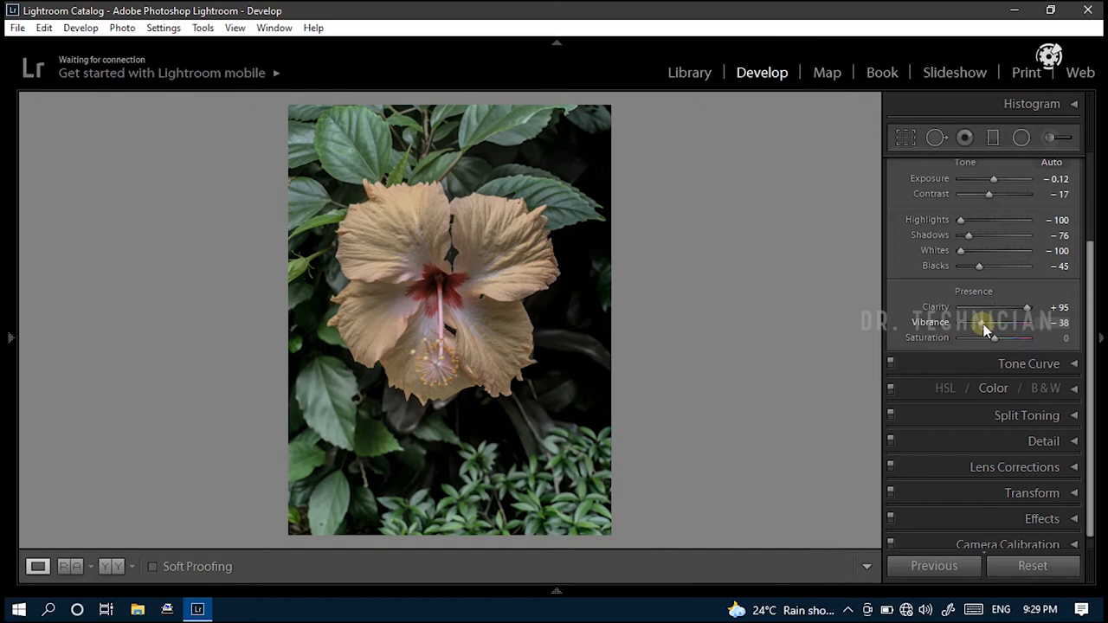
{"action": "left_click_drag", "start_coordinate": [994, 338], "coordinate": [997, 338]}
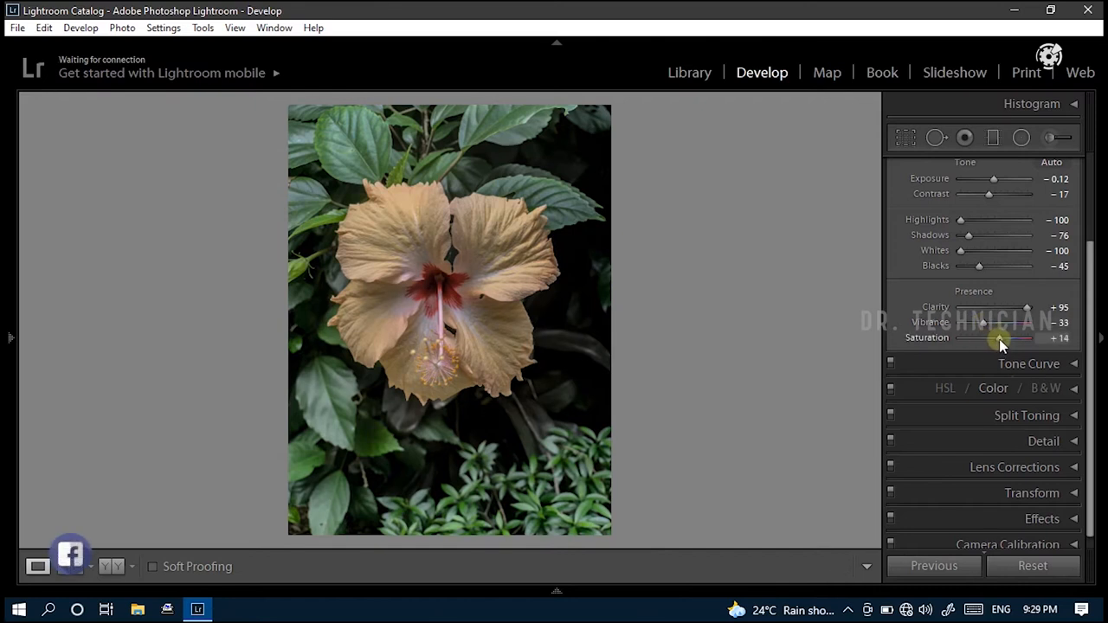
{"action": "left_click_drag", "start_coordinate": [1001, 338], "coordinate": [1007, 337]}
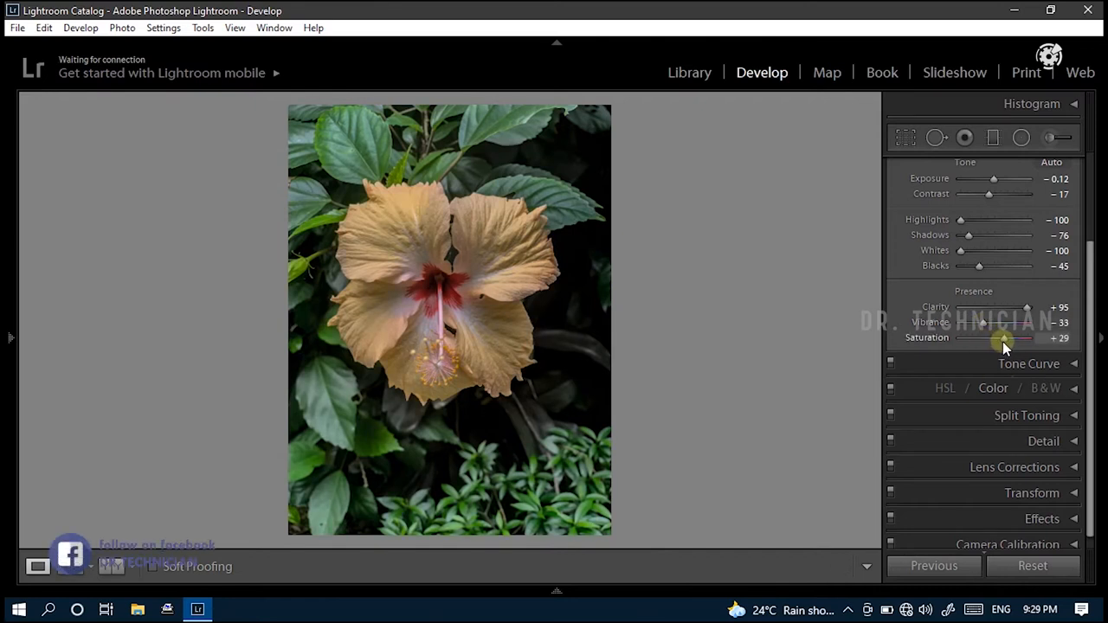
{"action": "left_click", "coordinate": [1045, 163]}
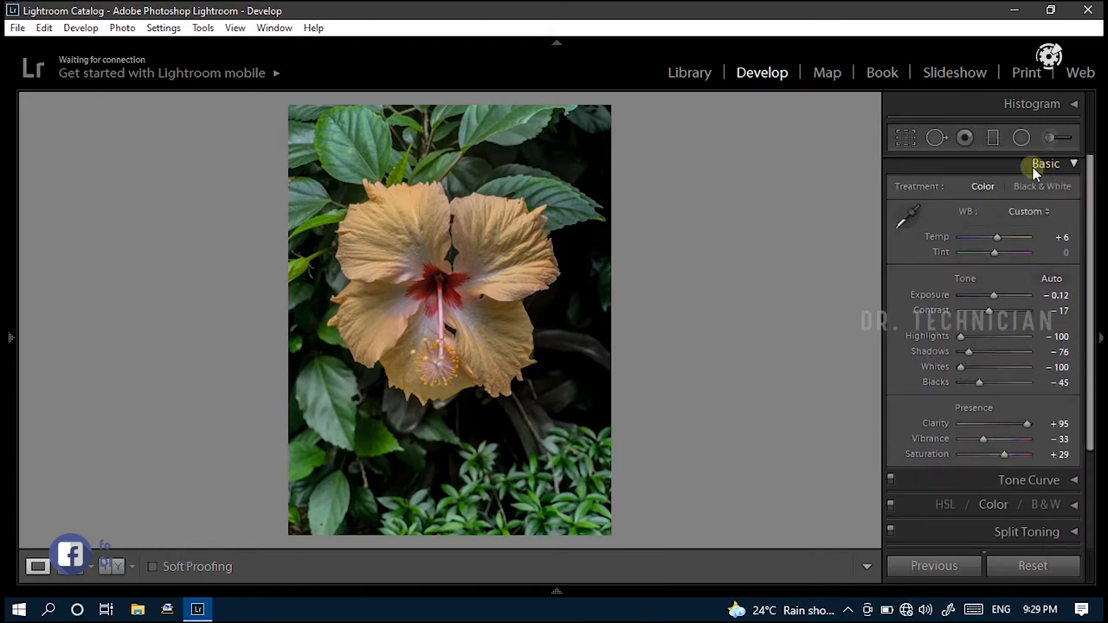
{"action": "left_click", "coordinate": [1046, 166]}
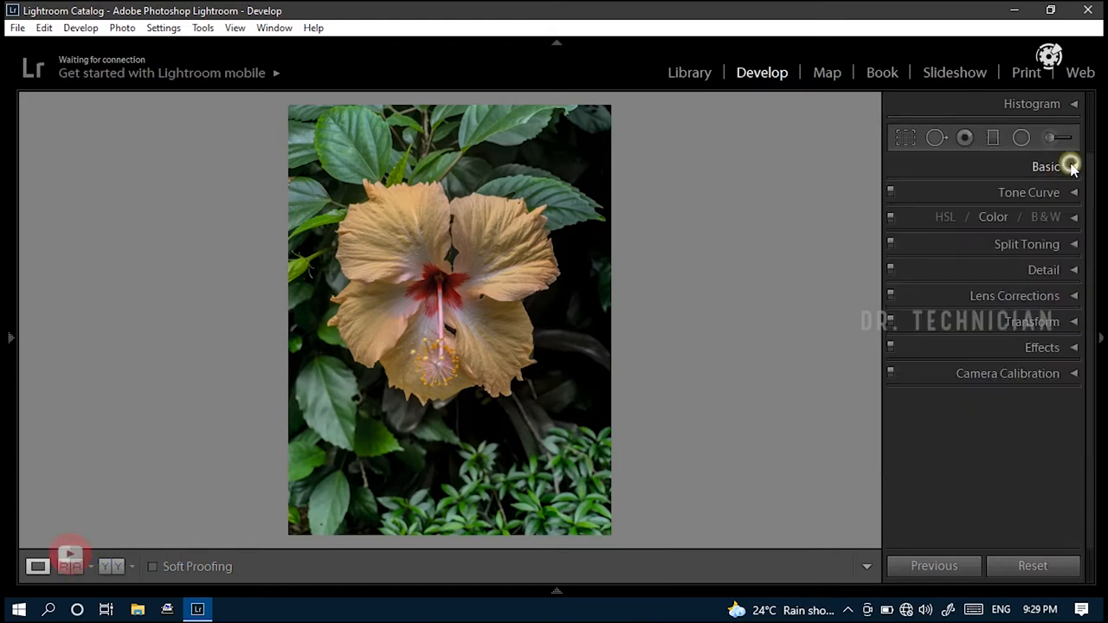
{"action": "mouse_move", "coordinate": [1045, 186]}
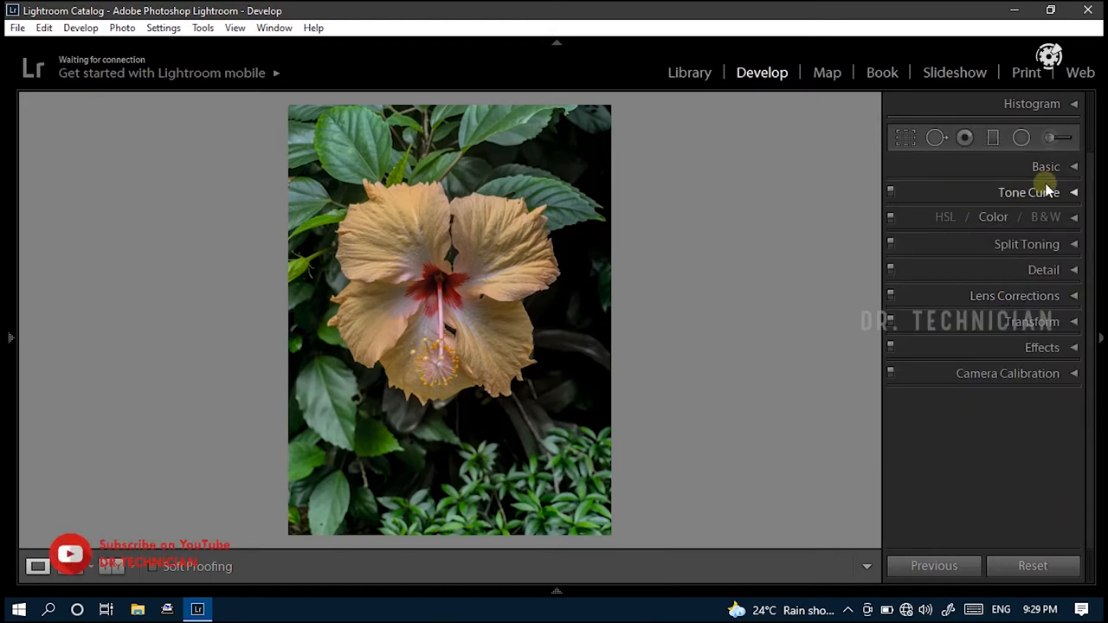
Step: Raise the tone curve's Lights region to +39 and fold the curve section away
{"action": "left_click", "coordinate": [1028, 192]}
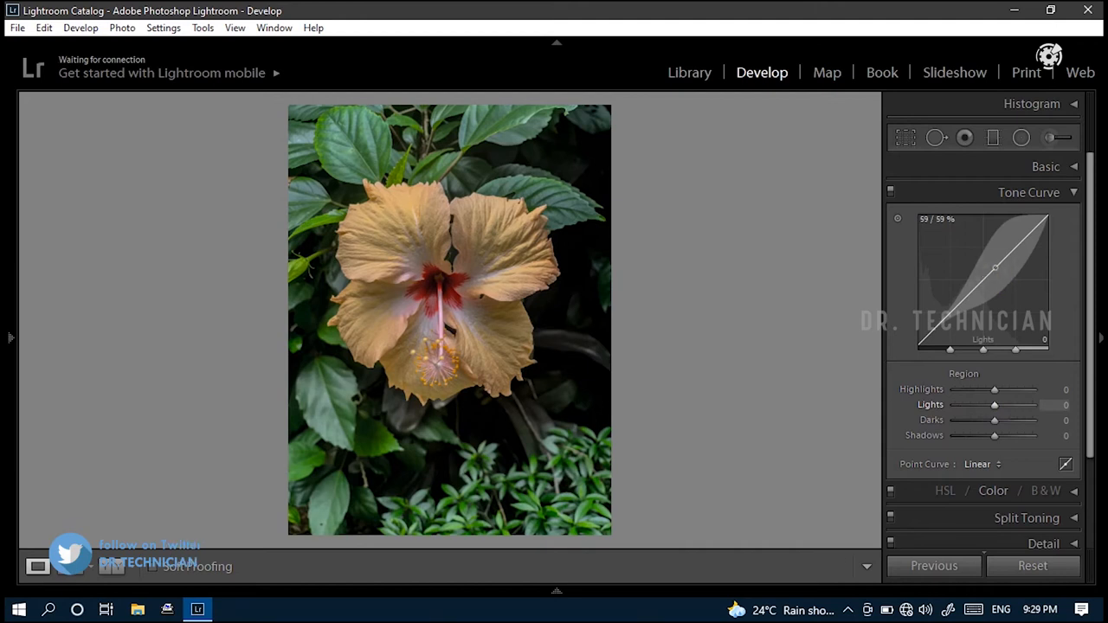
{"action": "left_click_drag", "start_coordinate": [993, 405], "coordinate": [1007, 405]}
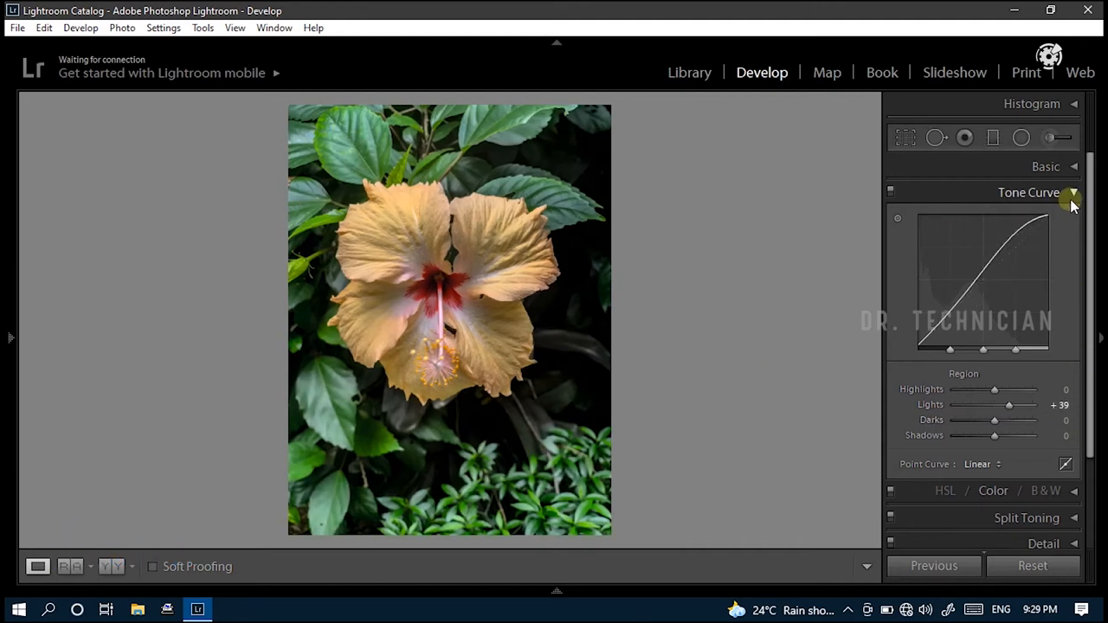
{"action": "left_click", "coordinate": [1073, 192]}
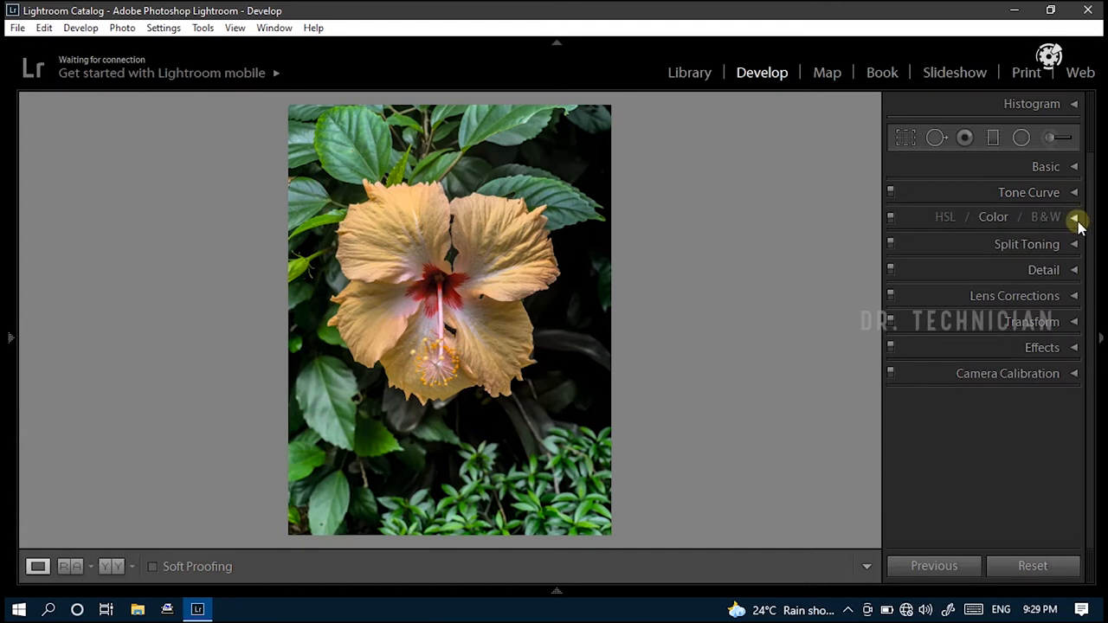
Step: In HSL/Color, set red hue to −100 and red saturation to +100
{"action": "left_click", "coordinate": [1075, 216]}
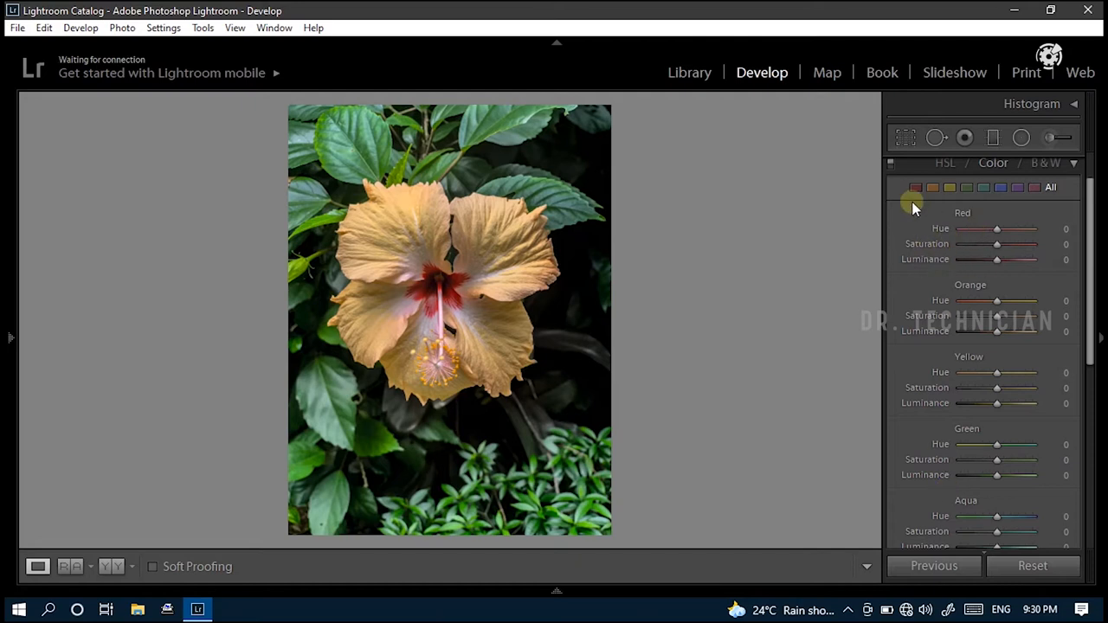
{"action": "mouse_move", "coordinate": [914, 191]}
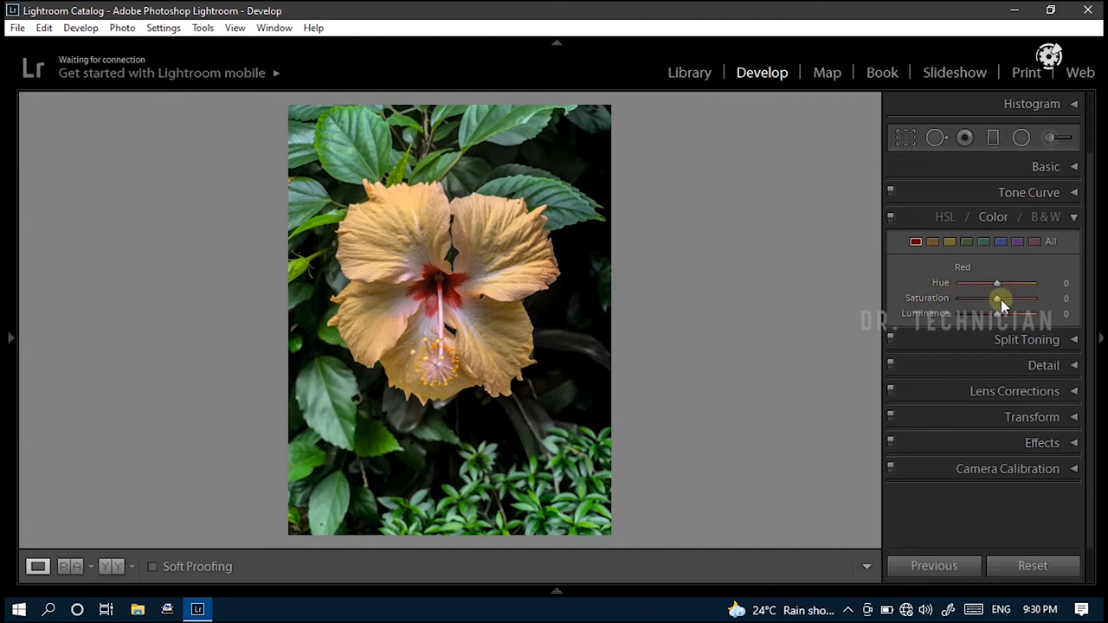
{"action": "mouse_move", "coordinate": [933, 270]}
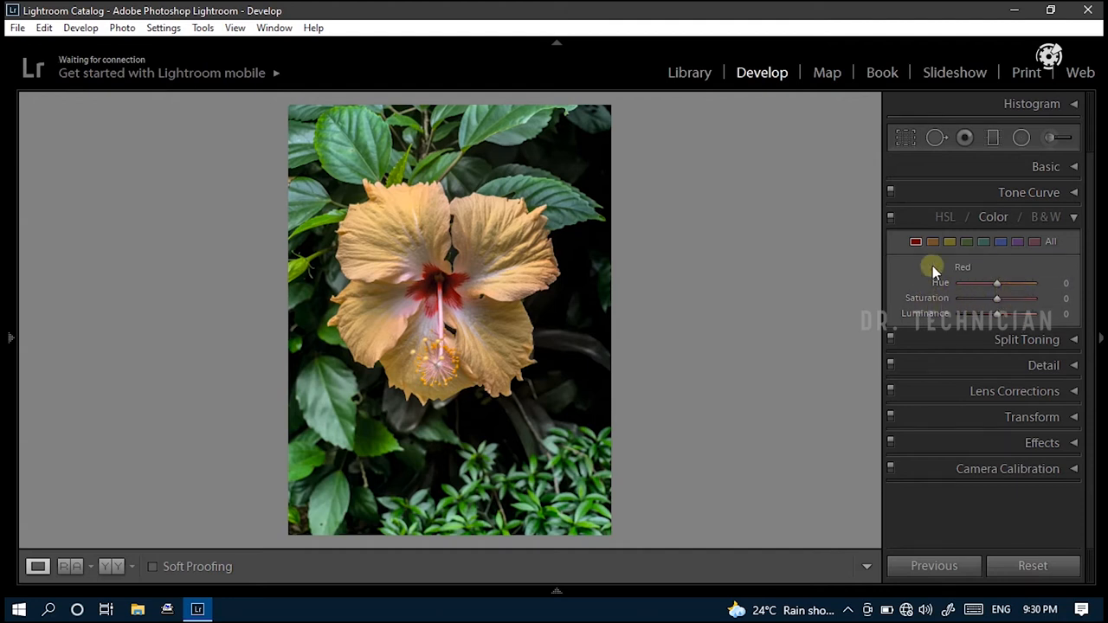
{"action": "mouse_move", "coordinate": [933, 313]}
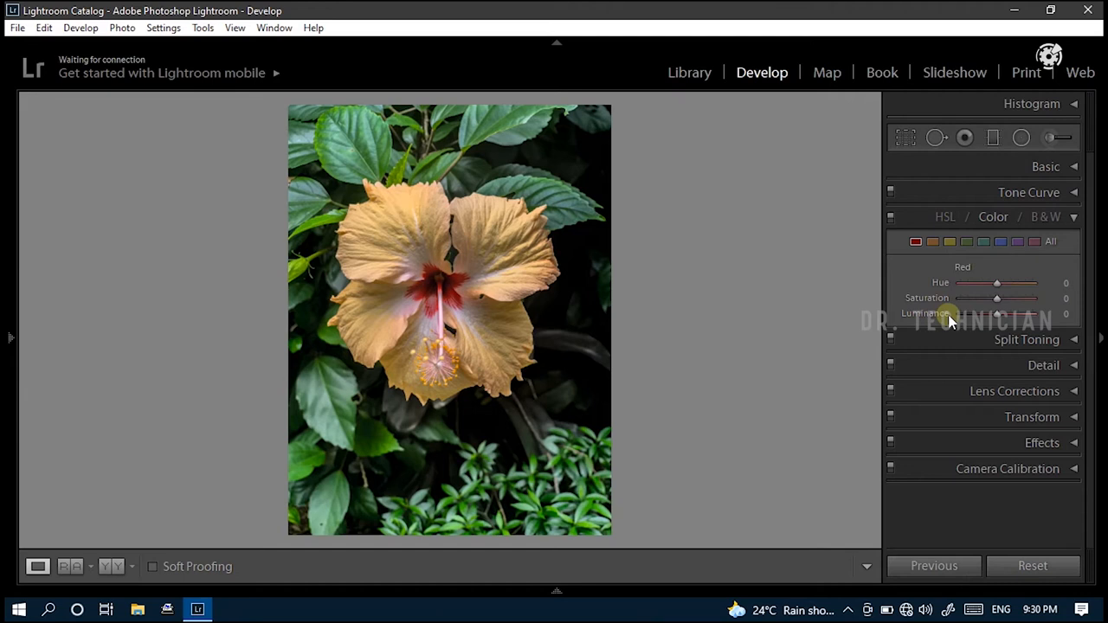
{"action": "mouse_move", "coordinate": [944, 298]}
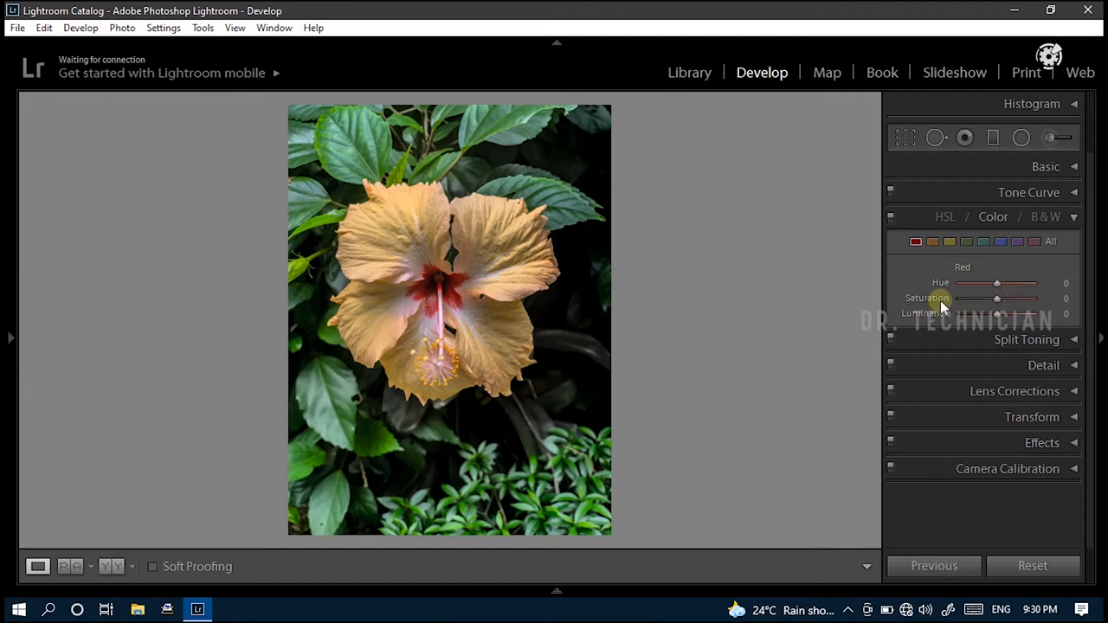
{"action": "mouse_move", "coordinate": [921, 291]}
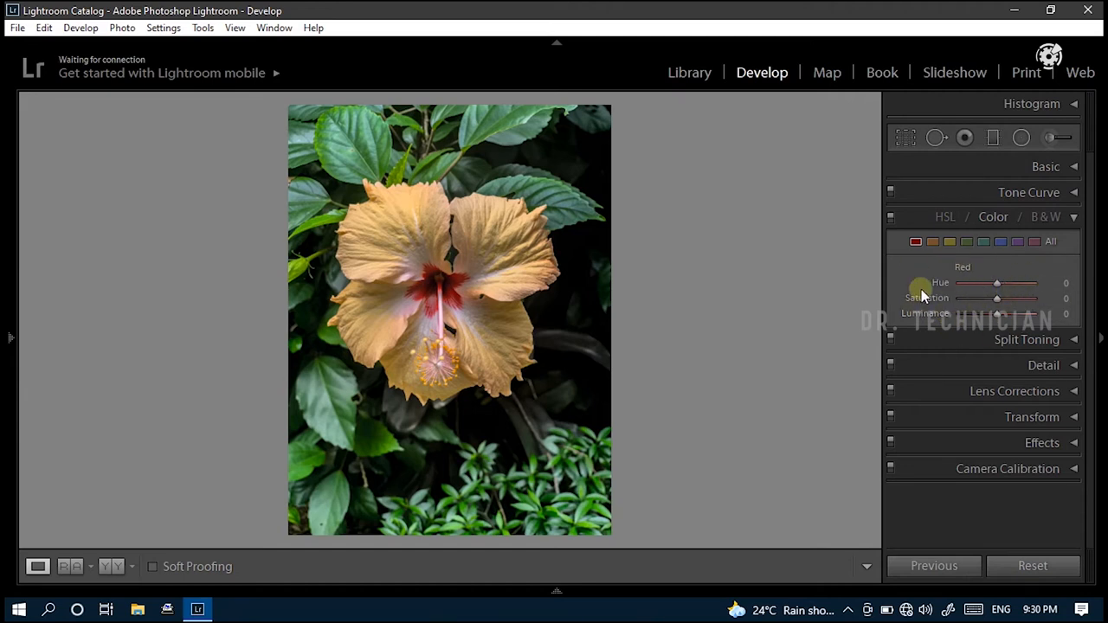
{"action": "mouse_move", "coordinate": [949, 321]}
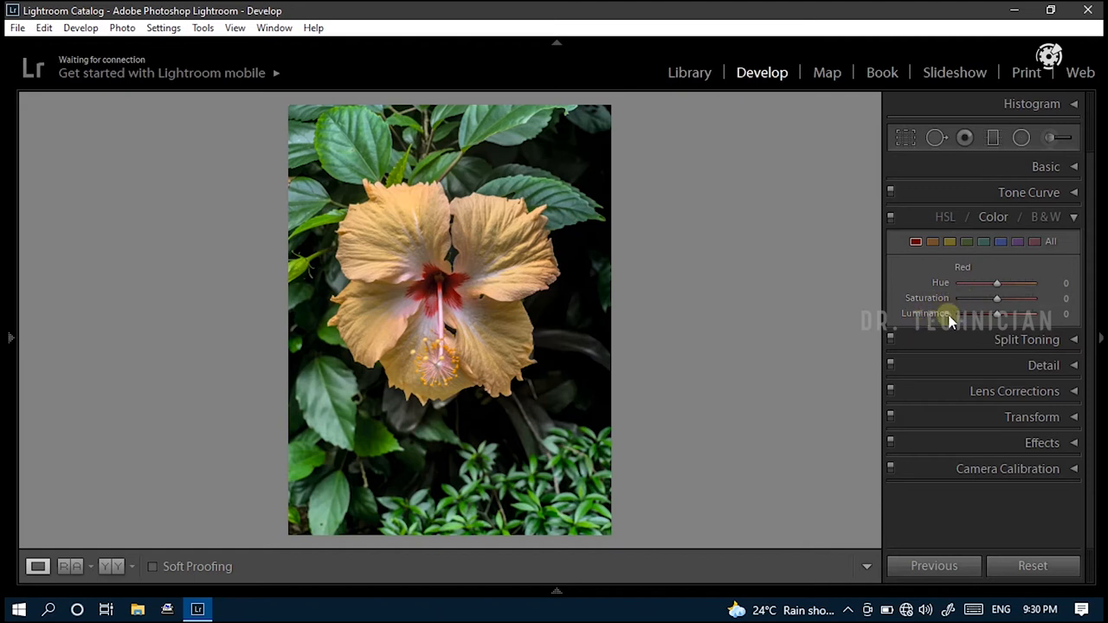
{"action": "left_click_drag", "start_coordinate": [997, 284], "coordinate": [959, 283]}
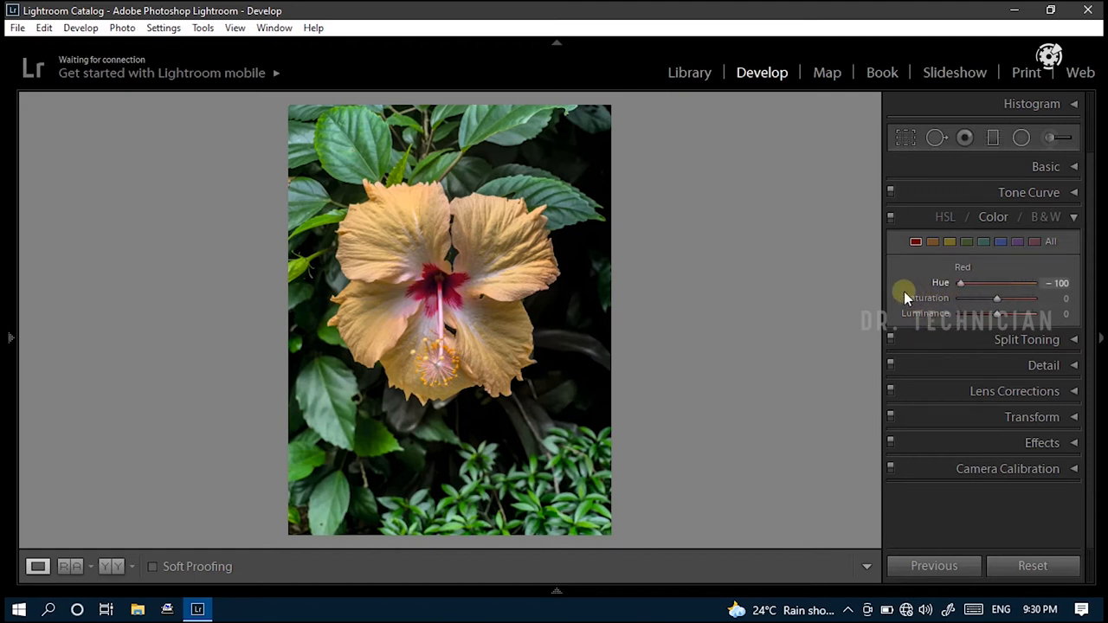
{"action": "left_click", "coordinate": [442, 280]}
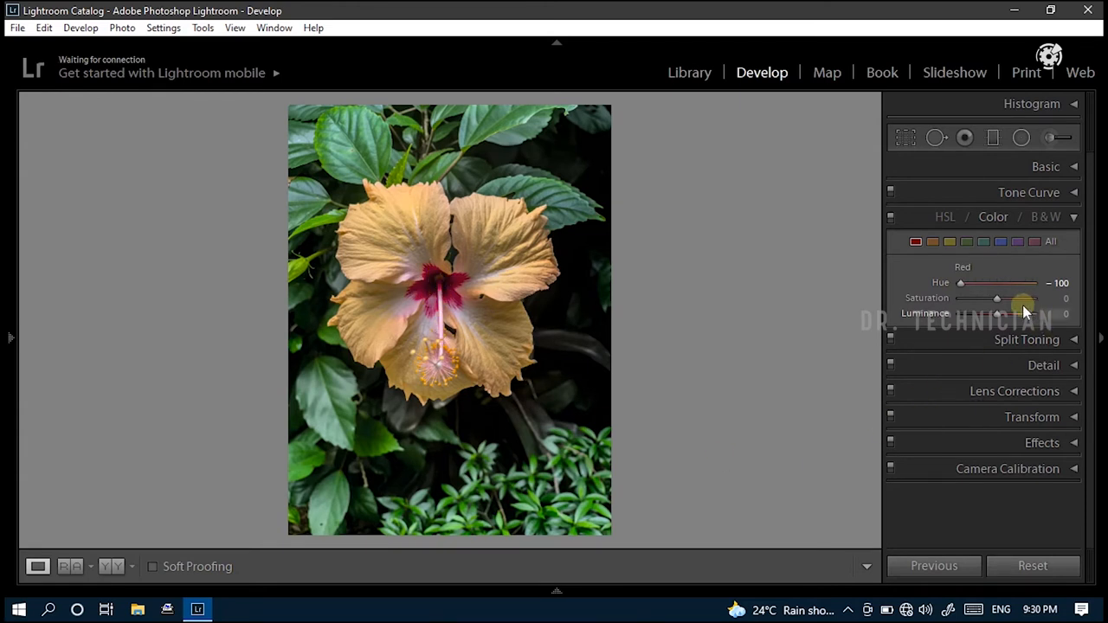
{"action": "left_click_drag", "start_coordinate": [997, 298], "coordinate": [1030, 298]}
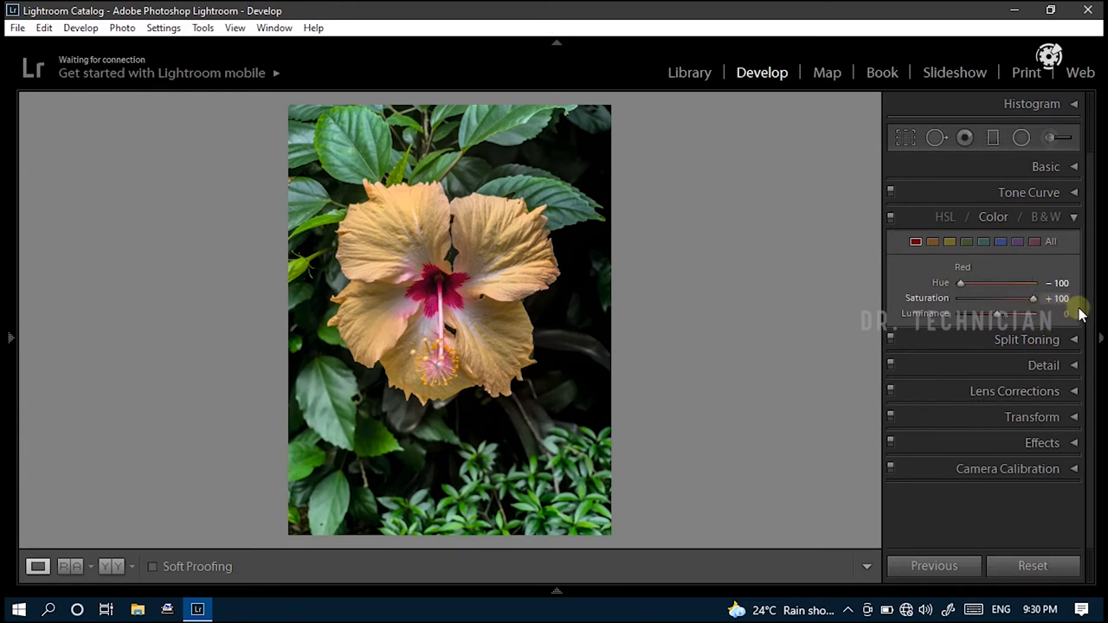
{"action": "mouse_move", "coordinate": [411, 315]}
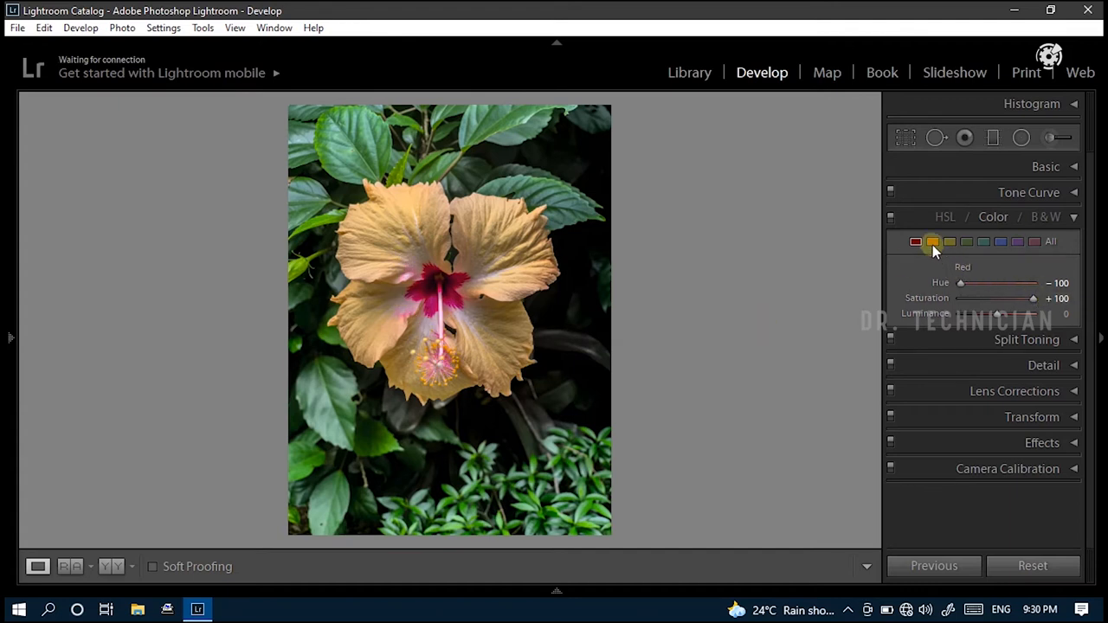
Step: Shift the orange hue to −99 toward pink and adjust orange saturation
{"action": "left_click", "coordinate": [931, 243]}
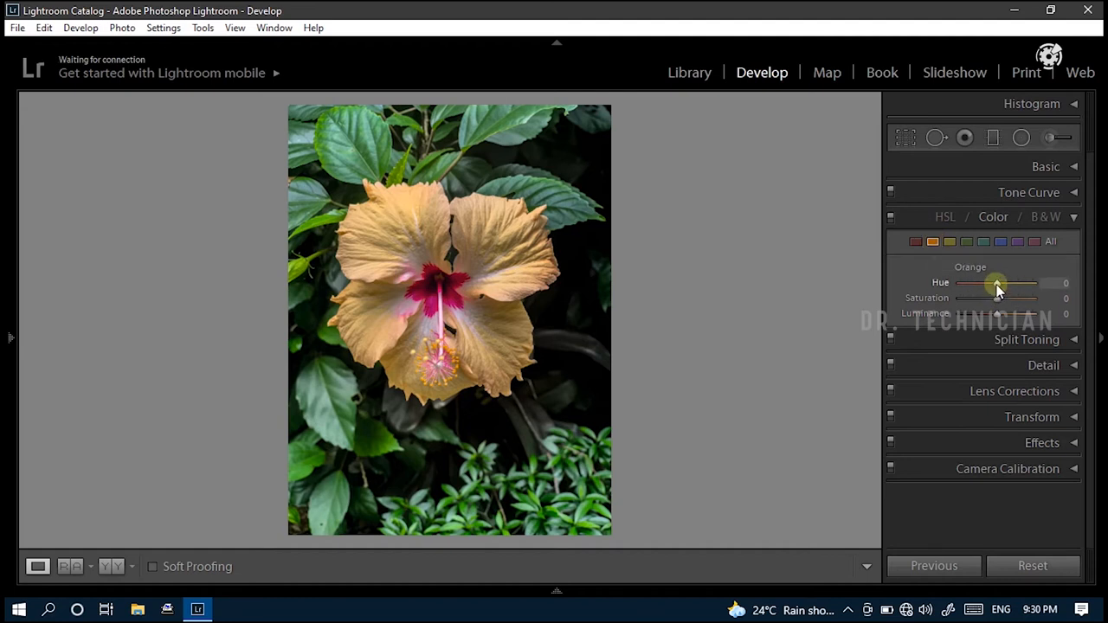
{"action": "left_click_drag", "start_coordinate": [995, 284], "coordinate": [959, 284]}
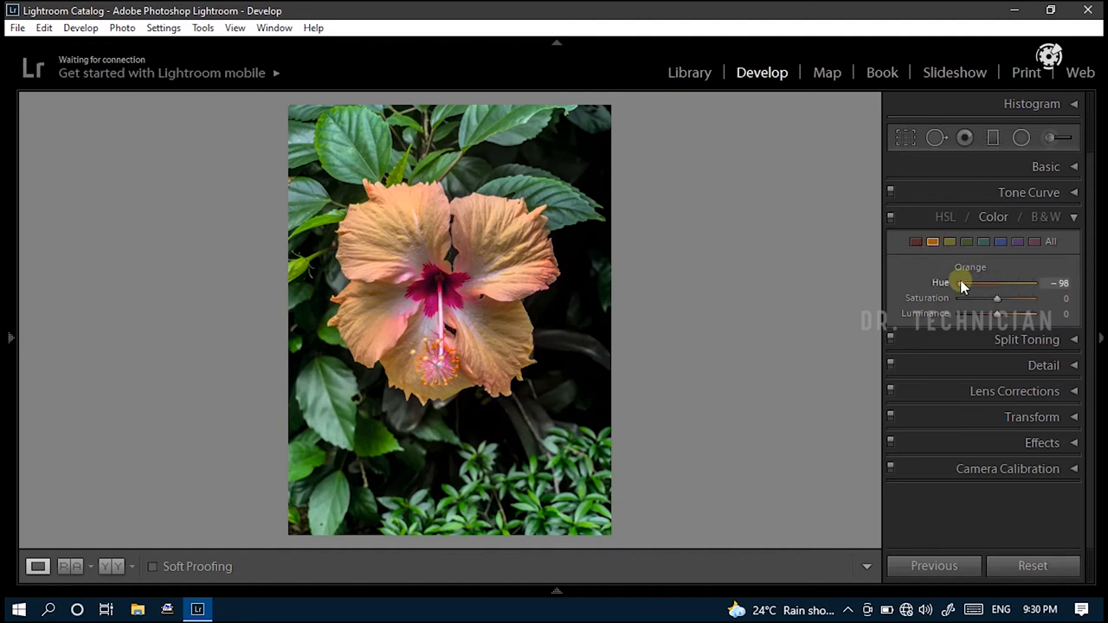
{"action": "left_click_drag", "start_coordinate": [955, 283], "coordinate": [962, 284]}
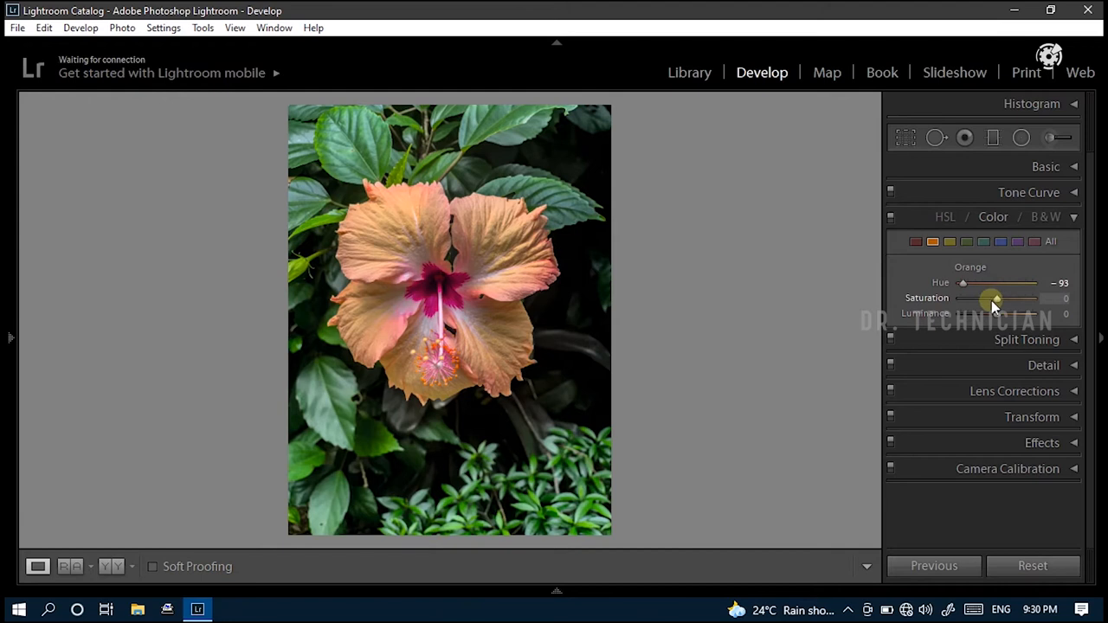
{"action": "left_click_drag", "start_coordinate": [995, 298], "coordinate": [983, 297]}
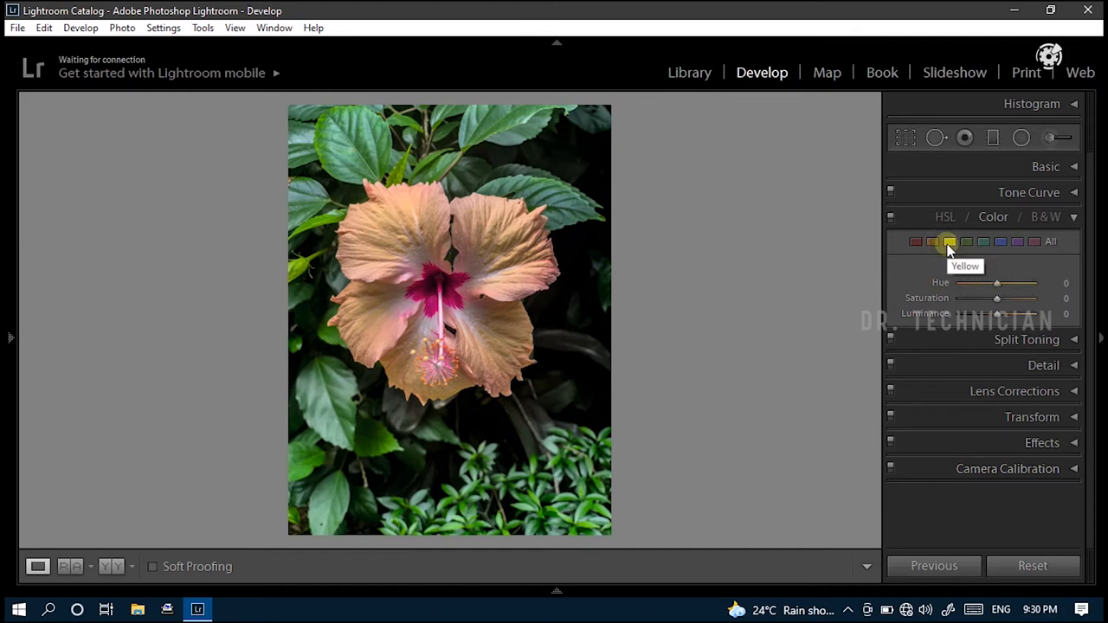
Step: Push the yellow hue up to +99 and adjust yellow saturation
{"action": "left_click_drag", "start_coordinate": [997, 284], "coordinate": [1018, 283]}
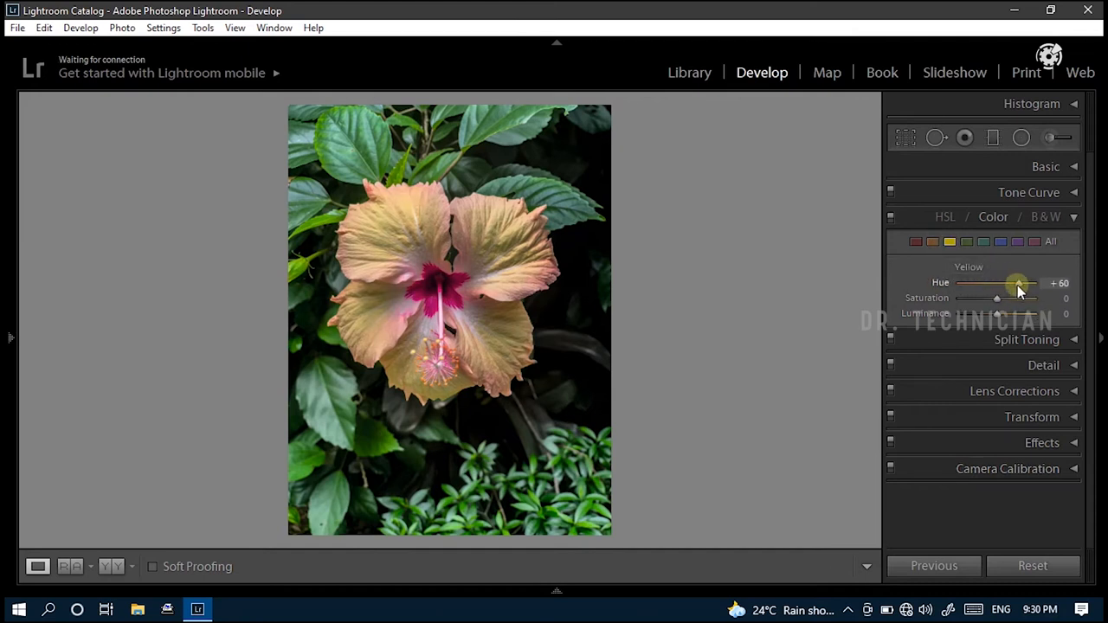
{"action": "left_click_drag", "start_coordinate": [1017, 283], "coordinate": [1029, 284]}
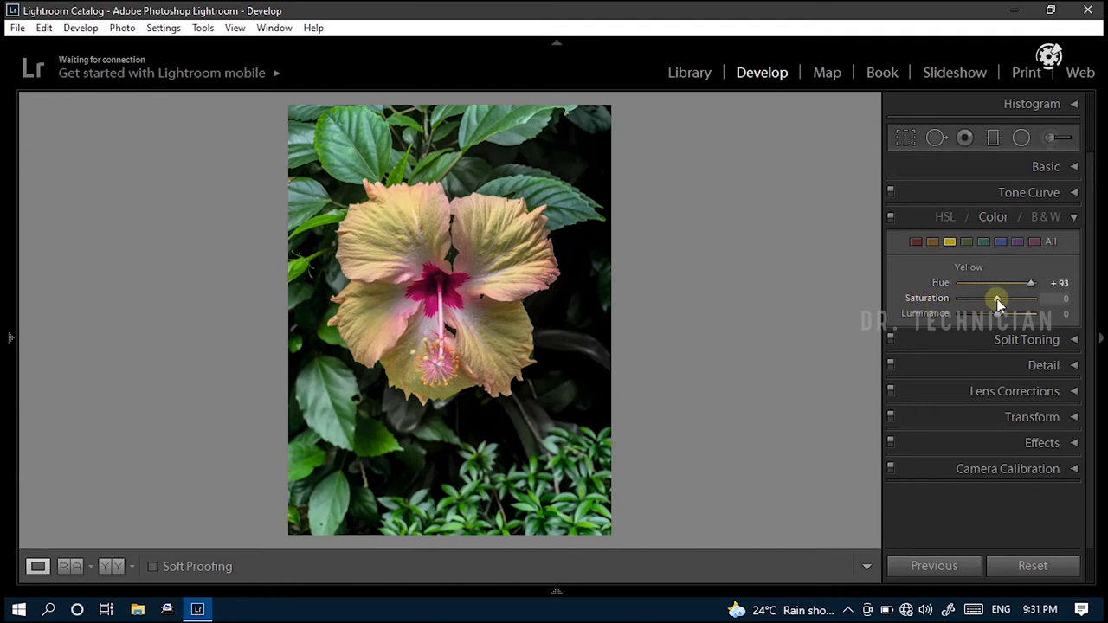
{"action": "left_click_drag", "start_coordinate": [1030, 298], "coordinate": [958, 298]}
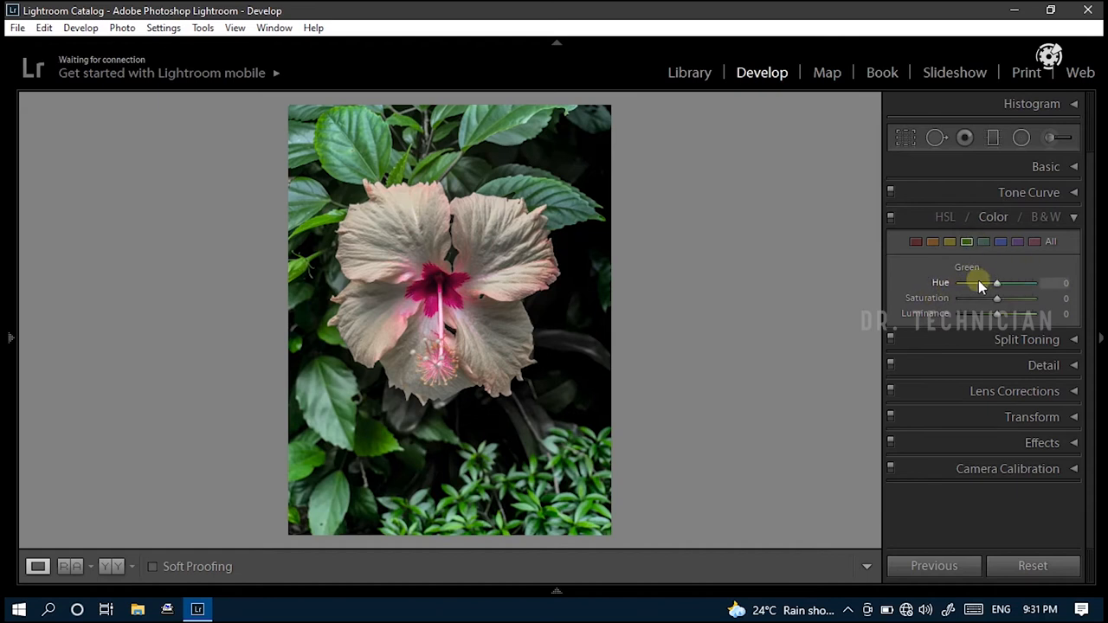
Step: Set green hue +100, saturation −62 and luminance −80 for dark muted teal leaves
{"action": "left_click_drag", "start_coordinate": [997, 284], "coordinate": [1031, 284]}
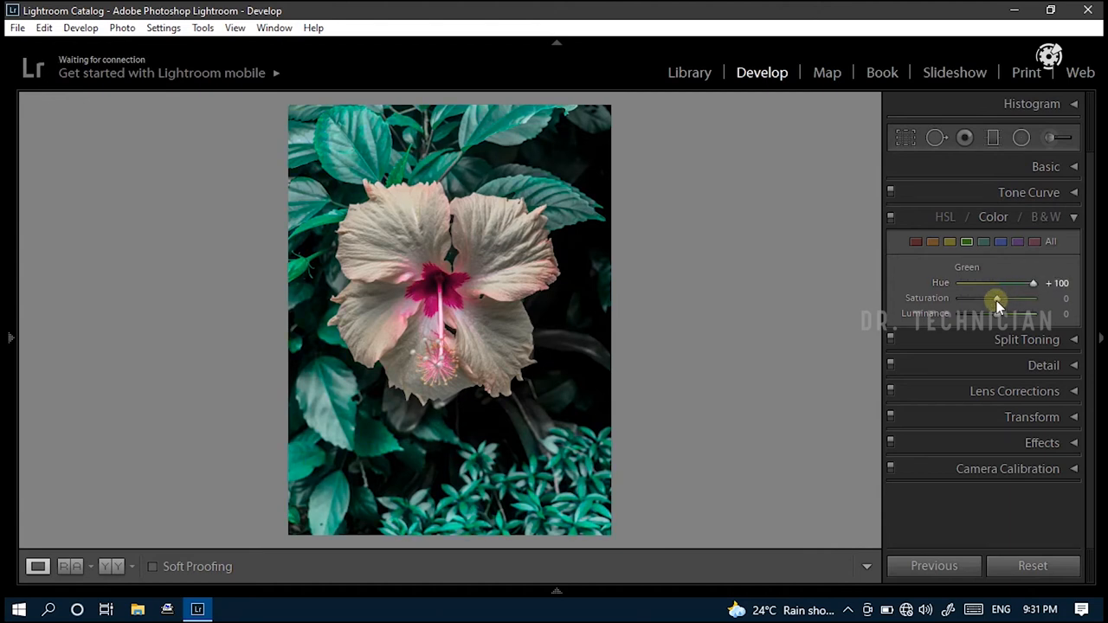
{"action": "left_click_drag", "start_coordinate": [1031, 298], "coordinate": [973, 298]}
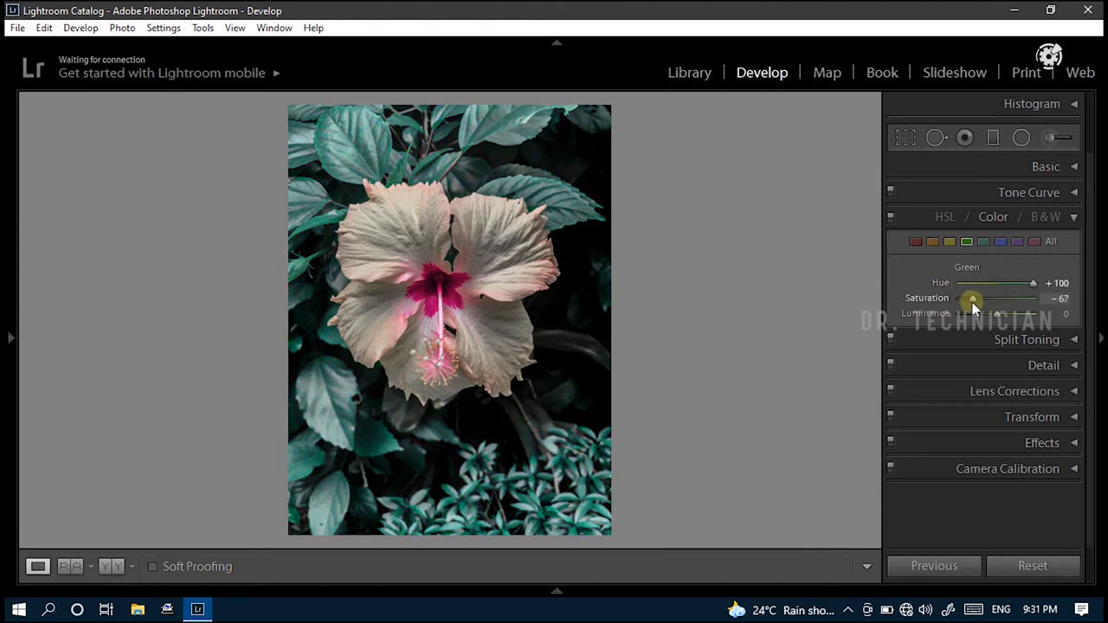
{"action": "left_click_drag", "start_coordinate": [972, 298], "coordinate": [995, 297]}
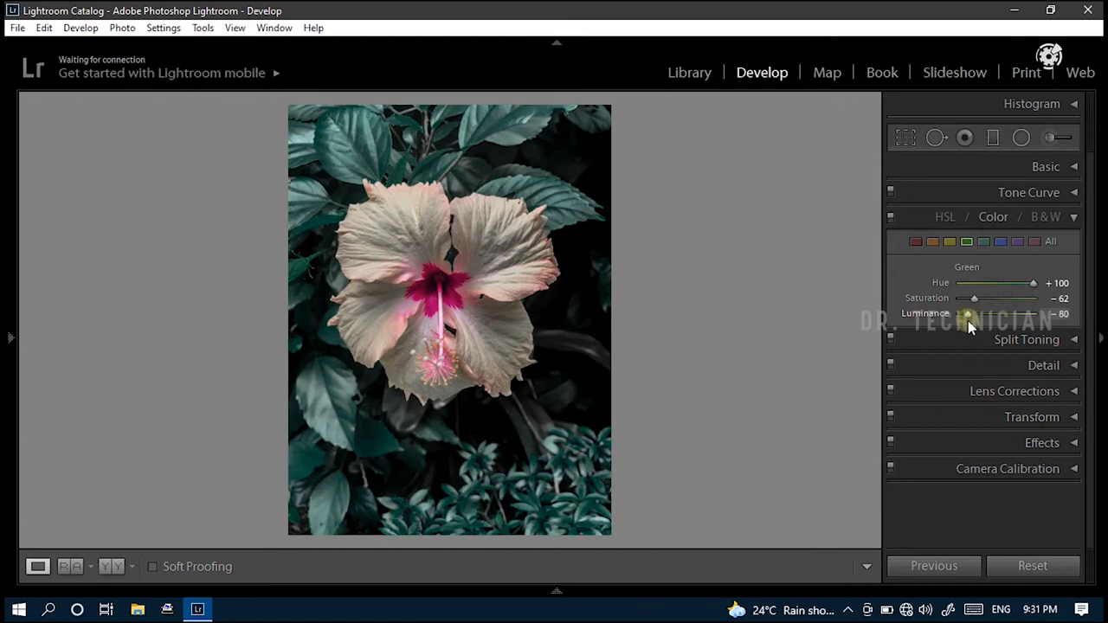
{"action": "mouse_move", "coordinate": [970, 323]}
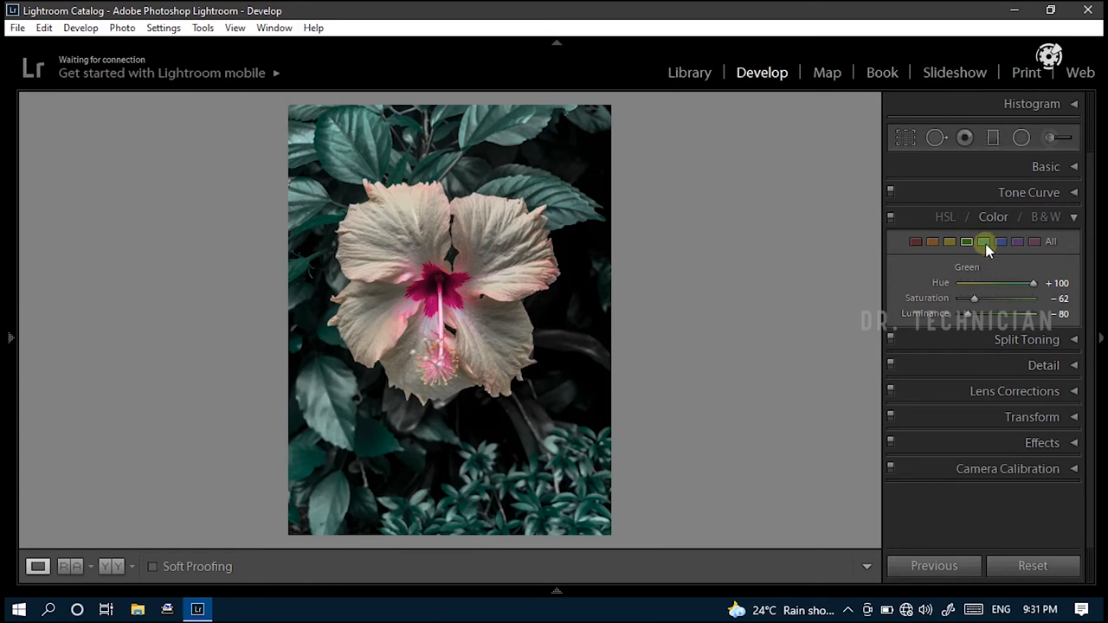
Step: Set aqua hue to −99 and aqua saturation to −53
{"action": "left_click", "coordinate": [983, 242]}
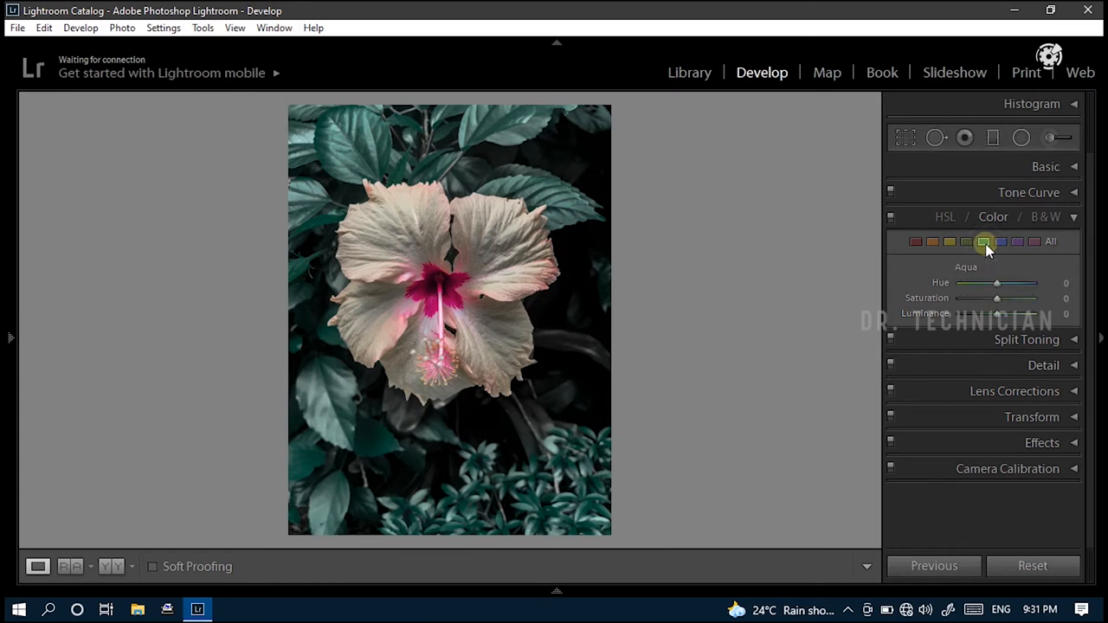
{"action": "left_click_drag", "start_coordinate": [997, 284], "coordinate": [976, 284]}
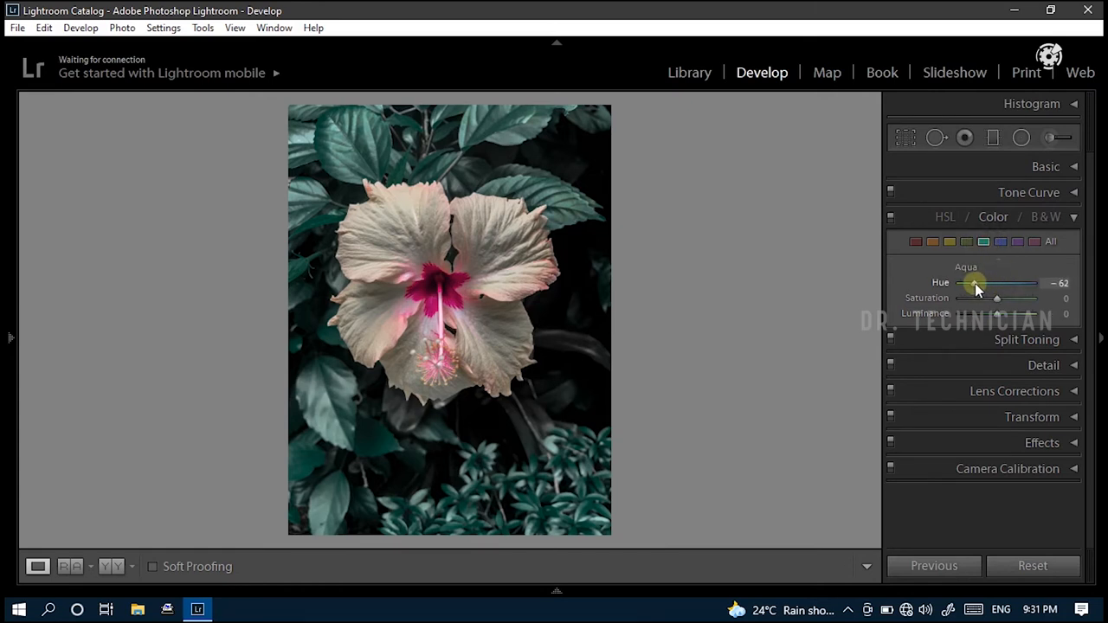
{"action": "left_click_drag", "start_coordinate": [977, 284], "coordinate": [963, 284]}
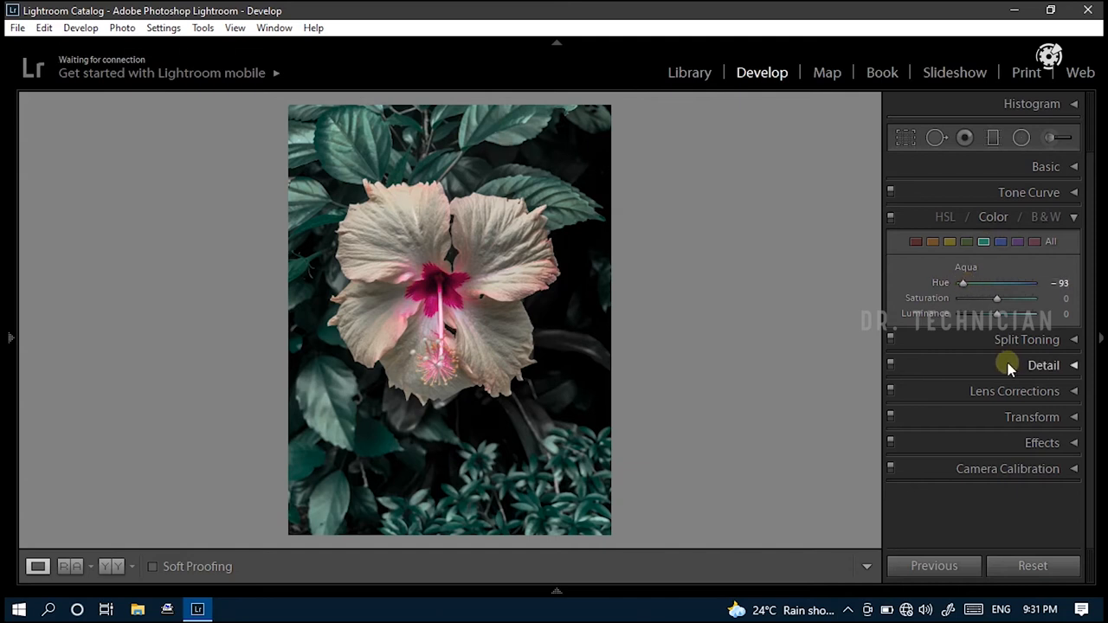
{"action": "left_click_drag", "start_coordinate": [996, 298], "coordinate": [976, 297]}
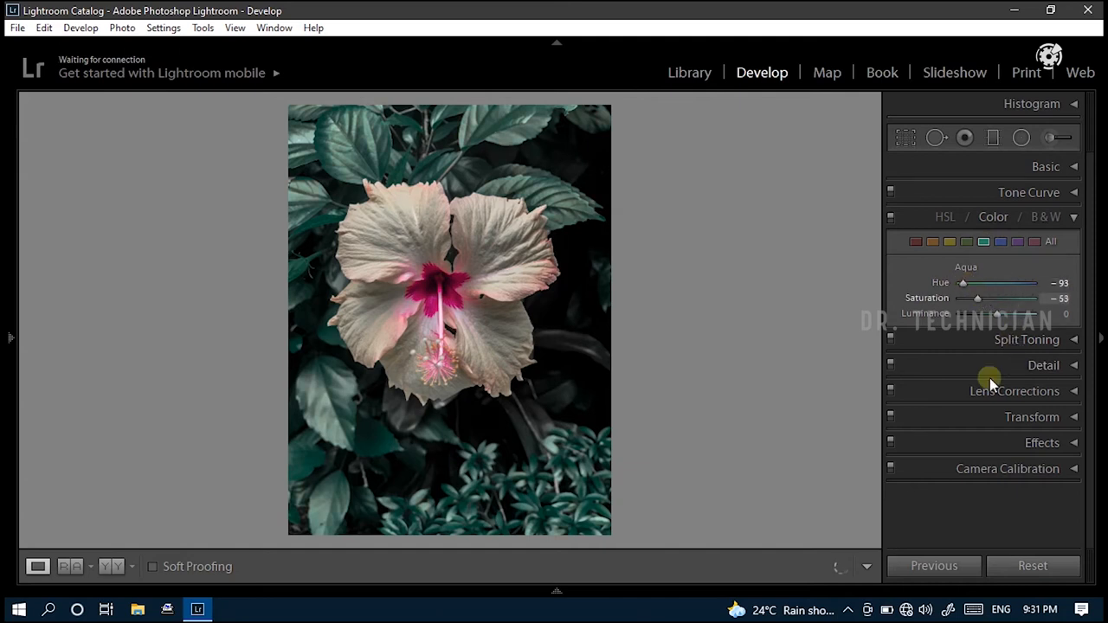
Step: Set blue hue to −36 and blue saturation to −64
{"action": "left_click", "coordinate": [1000, 242]}
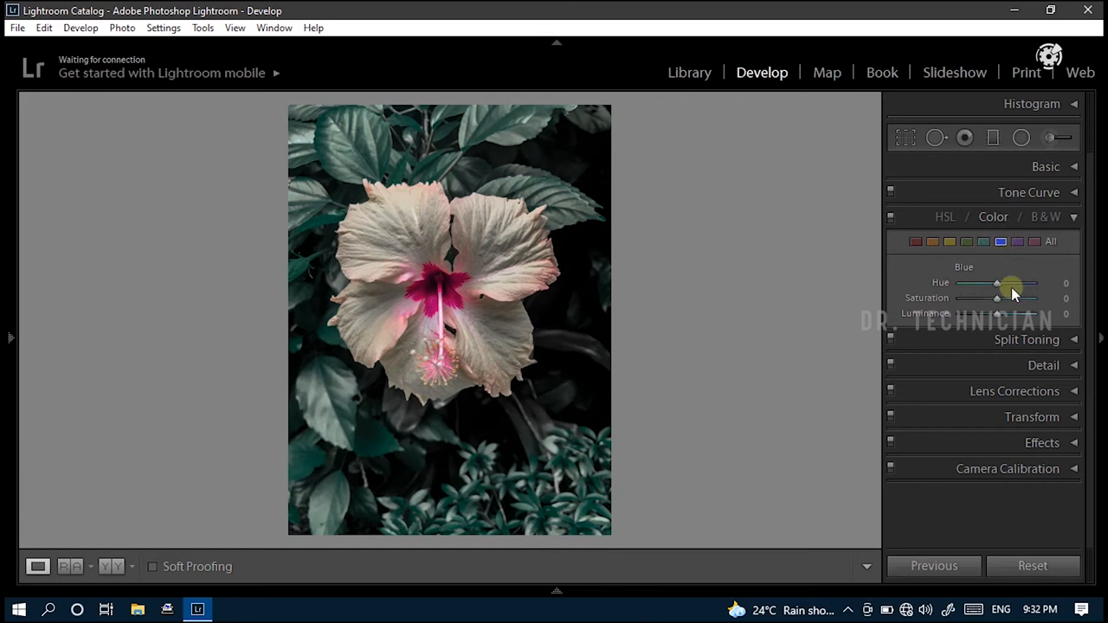
{"action": "left_click_drag", "start_coordinate": [1012, 284], "coordinate": [983, 284]}
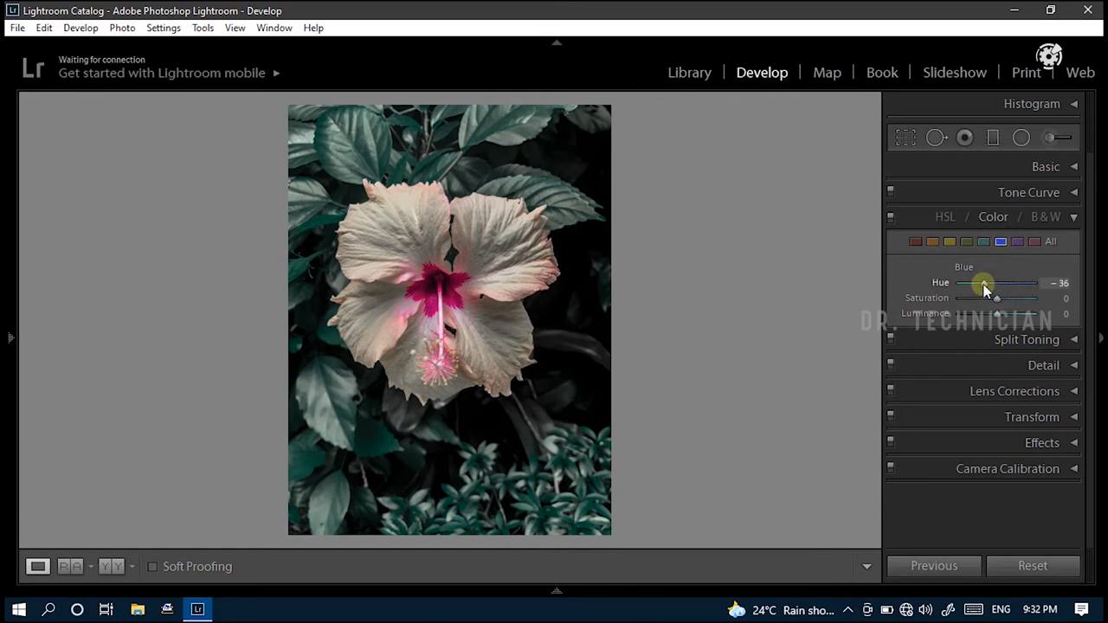
{"action": "mouse_move", "coordinate": [997, 298]}
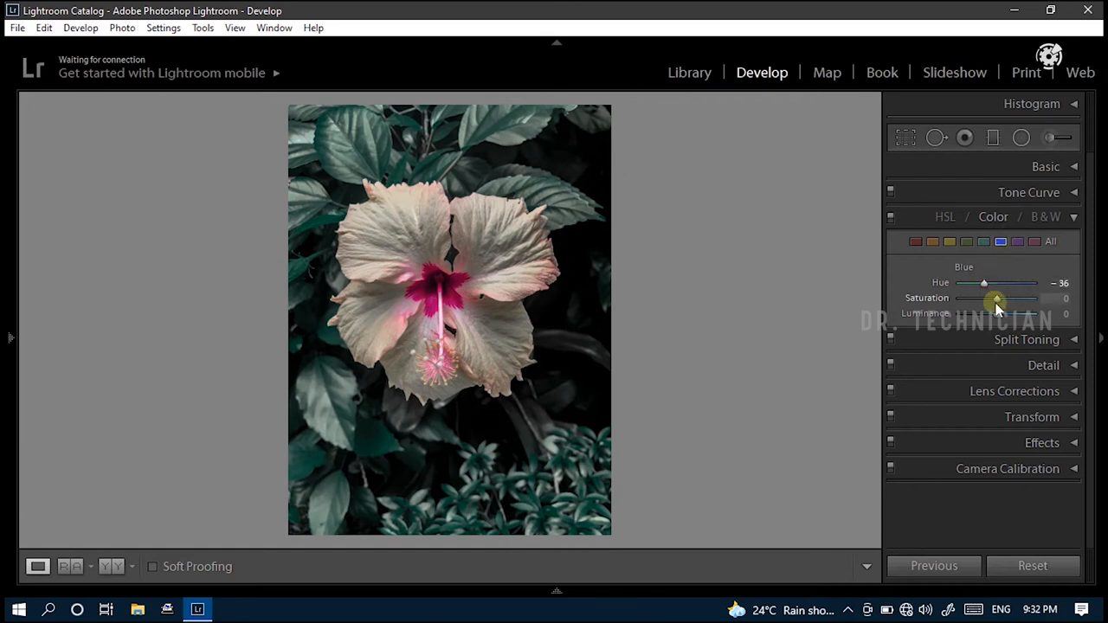
{"action": "left_click_drag", "start_coordinate": [995, 297], "coordinate": [973, 298]}
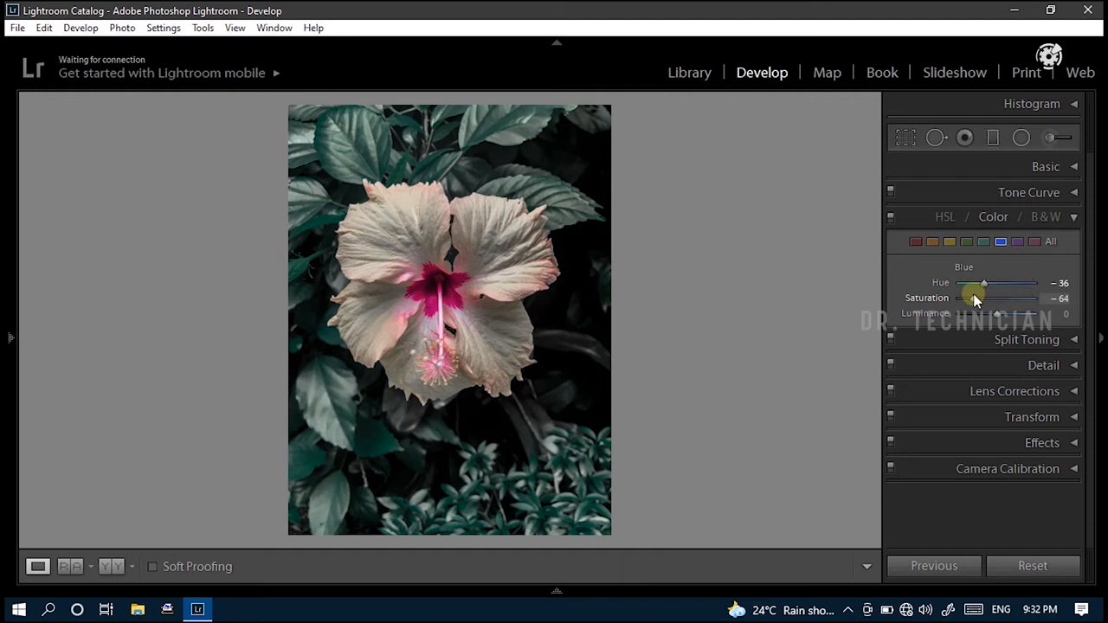
{"action": "mouse_move", "coordinate": [976, 297]}
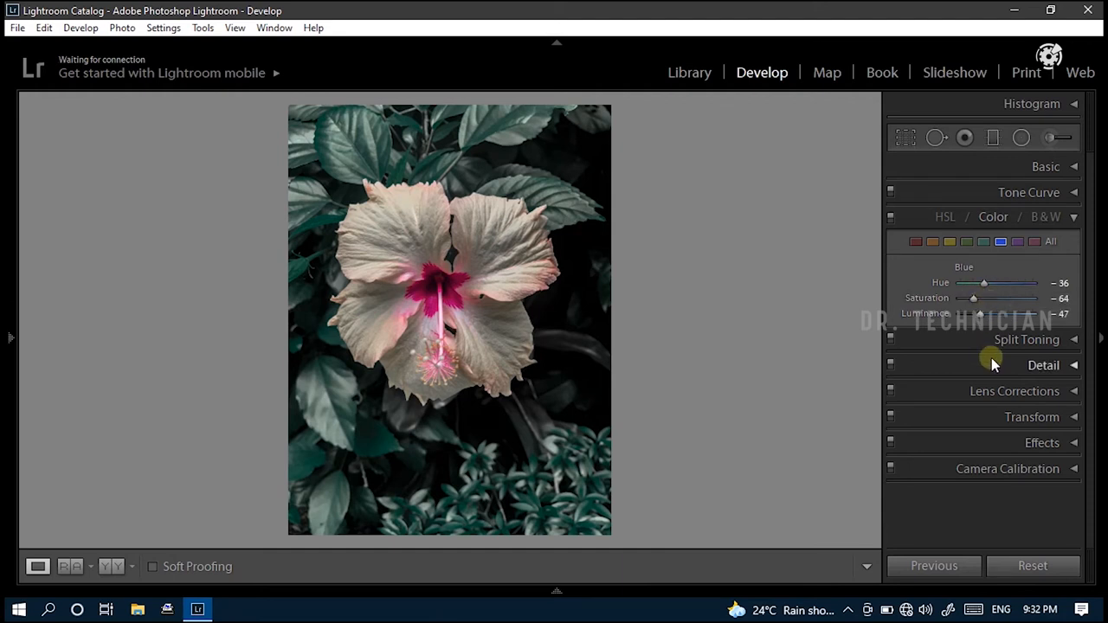
Step: Set purple hue and saturation to +100 and nudge purple luminance
{"action": "left_click", "coordinate": [1018, 242]}
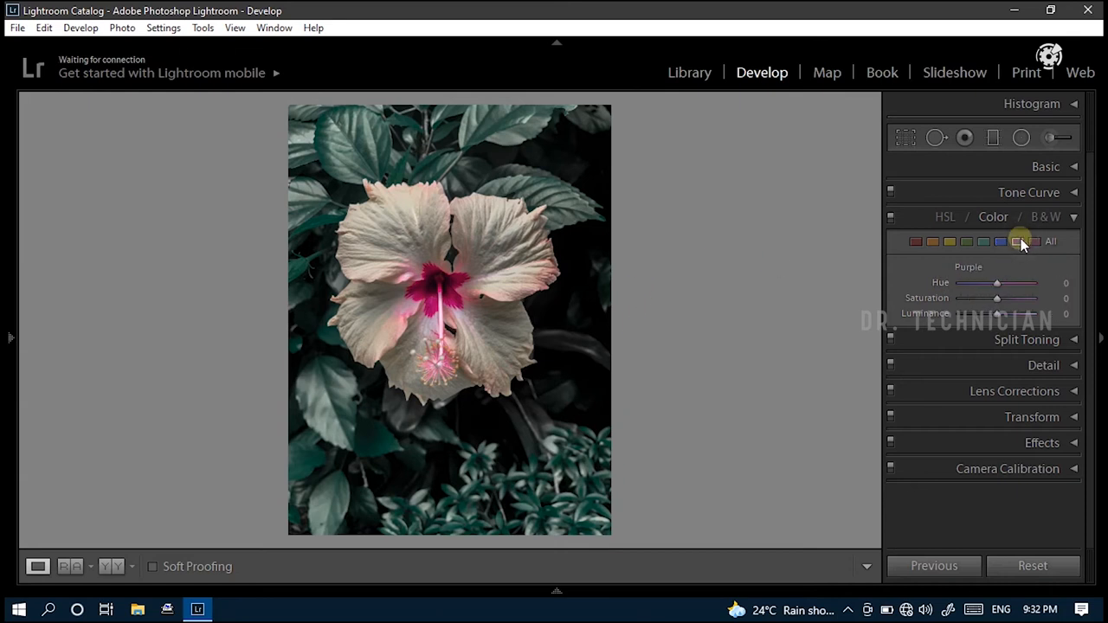
{"action": "mouse_move", "coordinate": [1019, 241]}
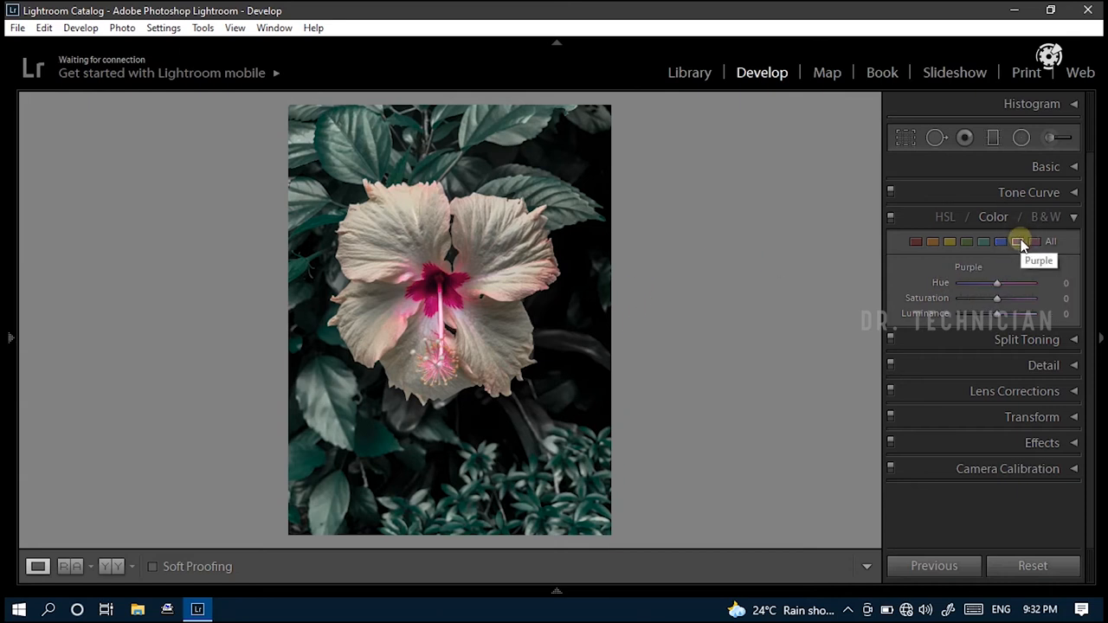
{"action": "left_click_drag", "start_coordinate": [997, 283], "coordinate": [1004, 284]}
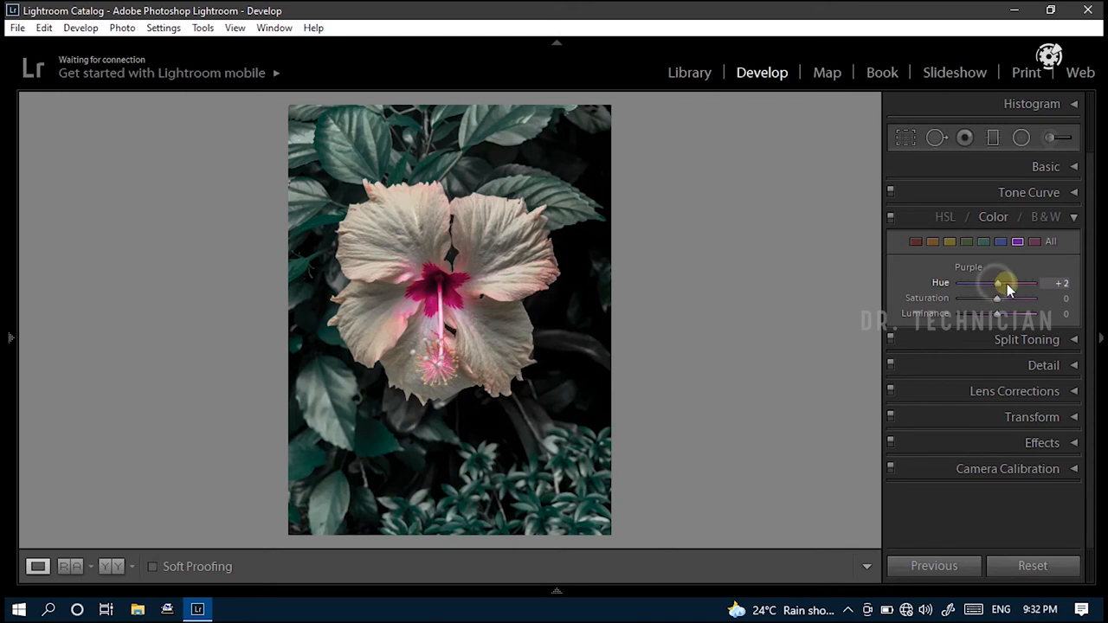
{"action": "left_click_drag", "start_coordinate": [1001, 284], "coordinate": [1035, 284]}
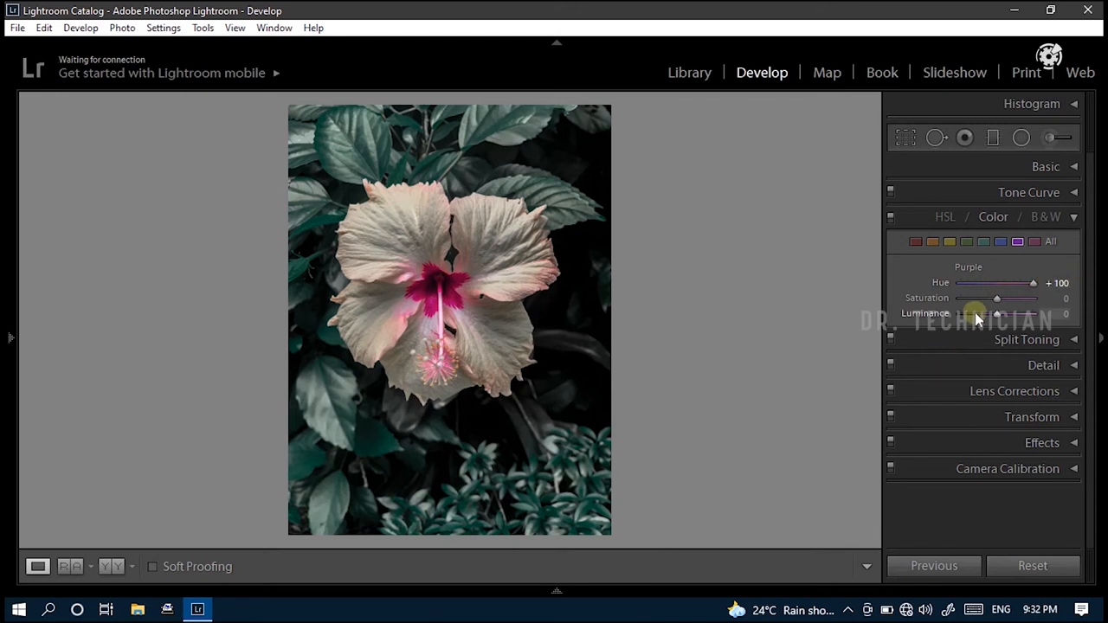
{"action": "left_click_drag", "start_coordinate": [997, 298], "coordinate": [1032, 298]}
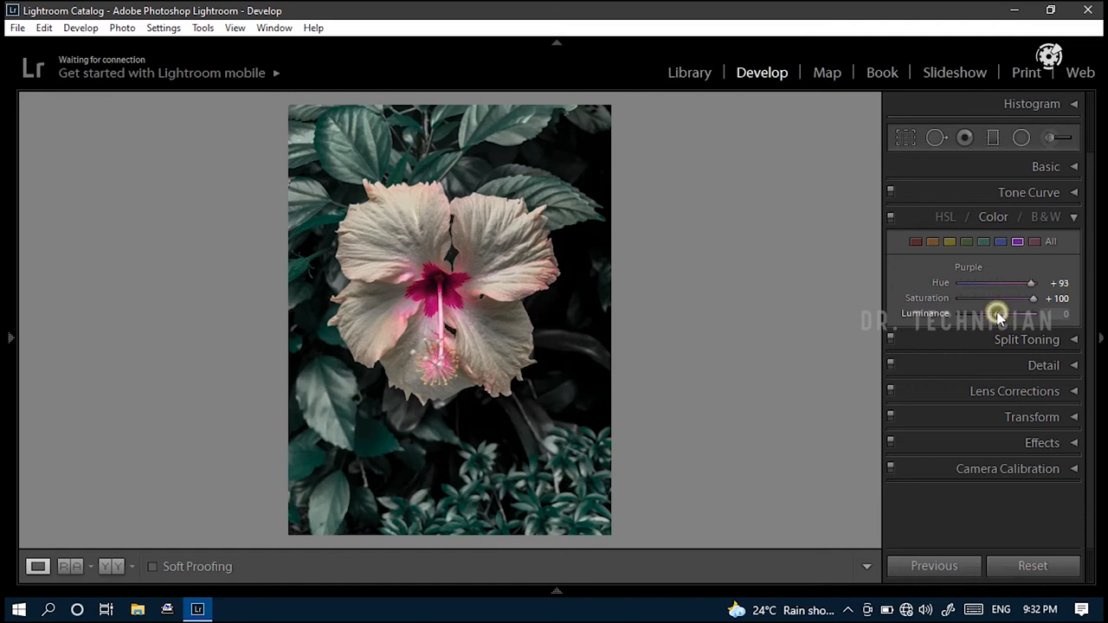
{"action": "left_click_drag", "start_coordinate": [995, 314], "coordinate": [1007, 313]}
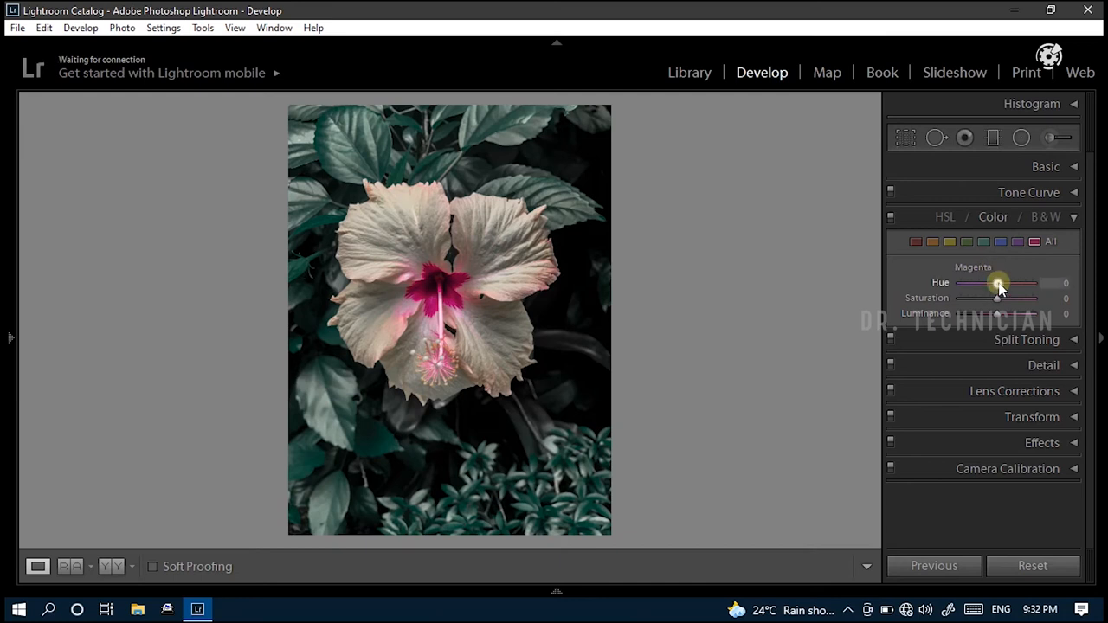
Step: Set magenta hue and saturation to +100, luminance about +33, and collapse the colour section
{"action": "left_click_drag", "start_coordinate": [995, 284], "coordinate": [1031, 284]}
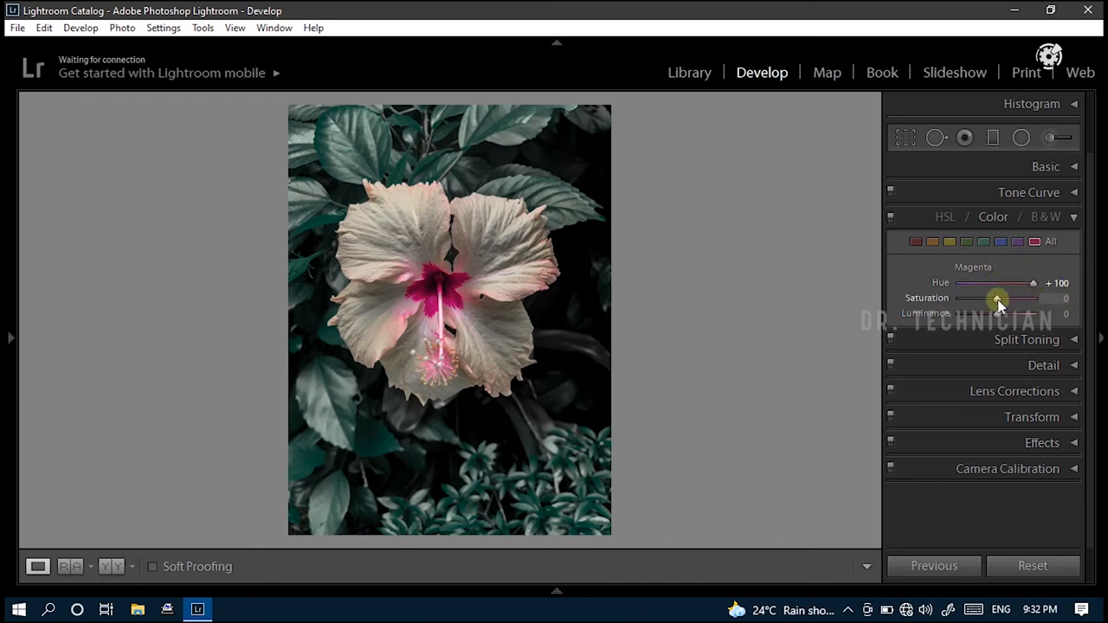
{"action": "left_click_drag", "start_coordinate": [995, 297], "coordinate": [1038, 298]}
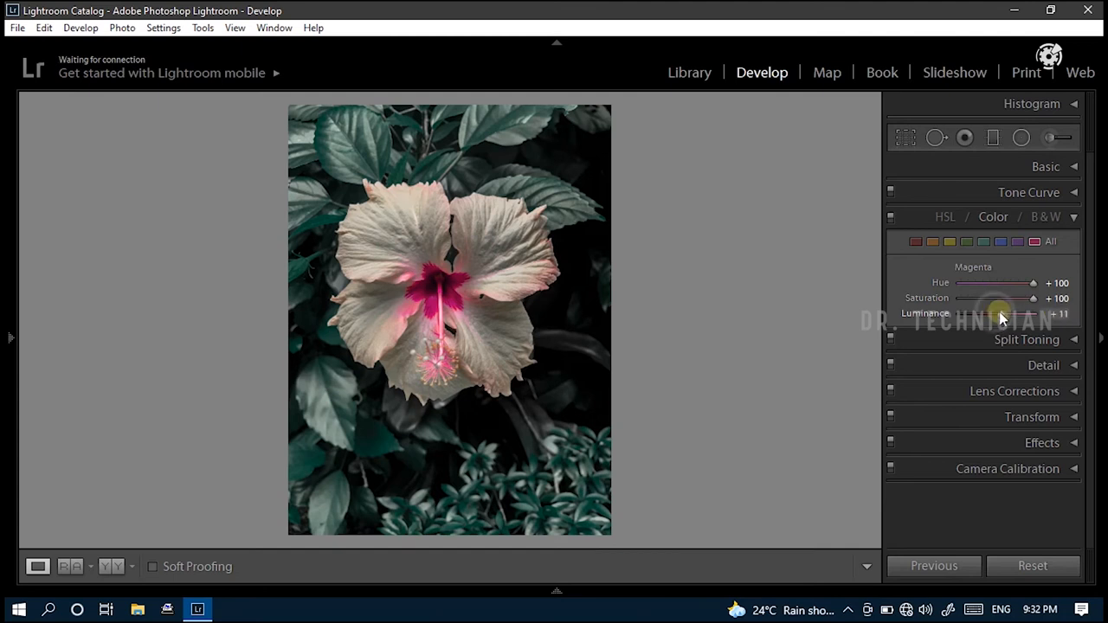
{"action": "left_click_drag", "start_coordinate": [996, 313], "coordinate": [1025, 313]}
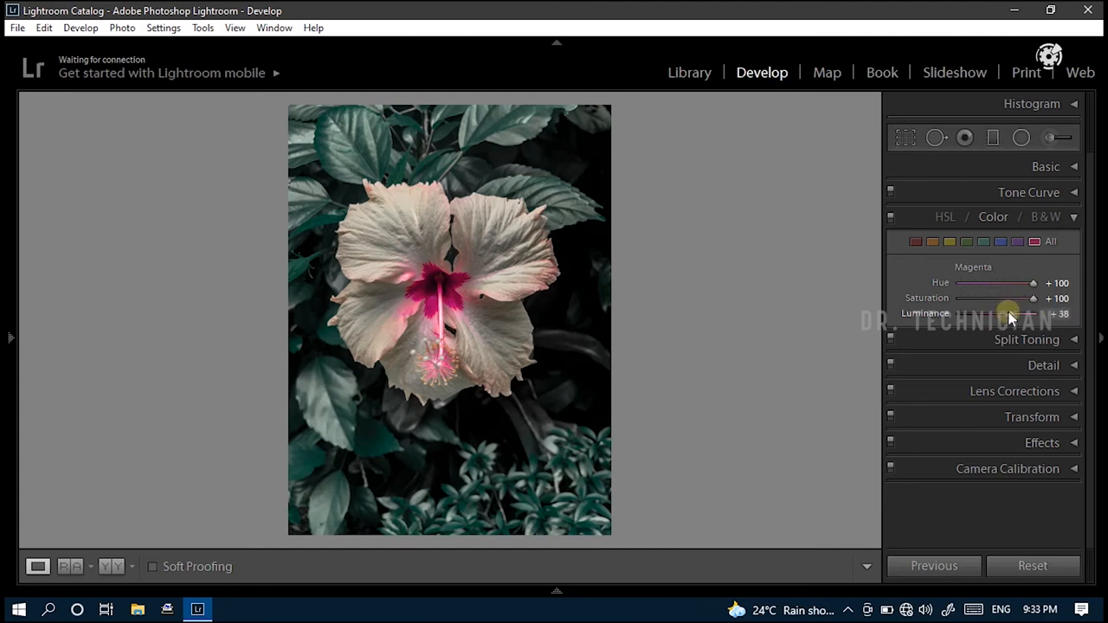
{"action": "left_click_drag", "start_coordinate": [1017, 313], "coordinate": [1007, 313]}
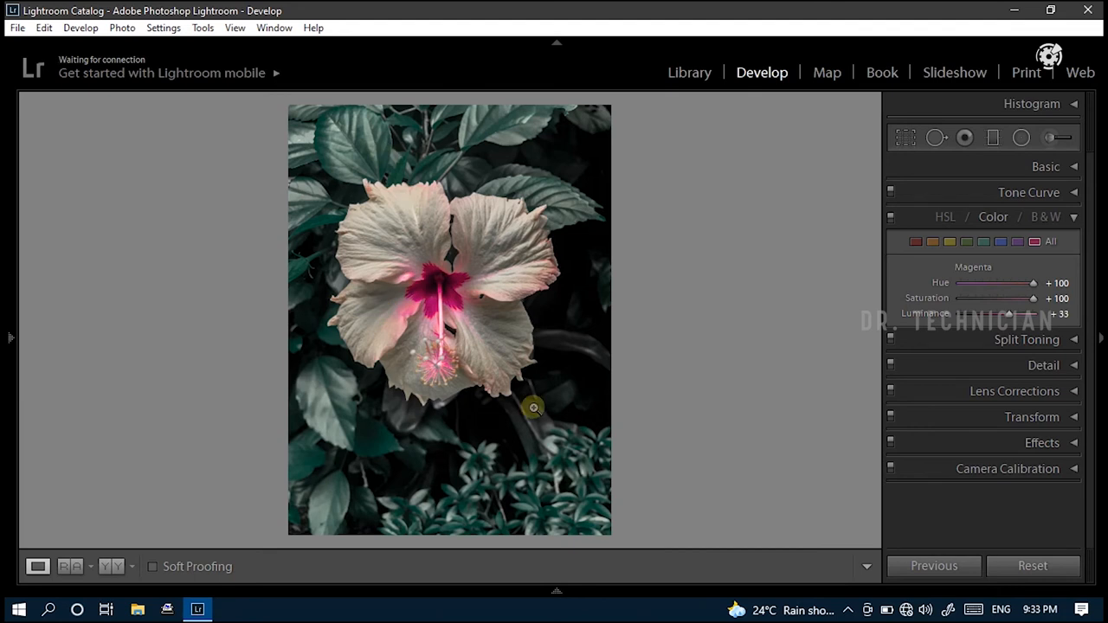
{"action": "left_click", "coordinate": [1073, 216]}
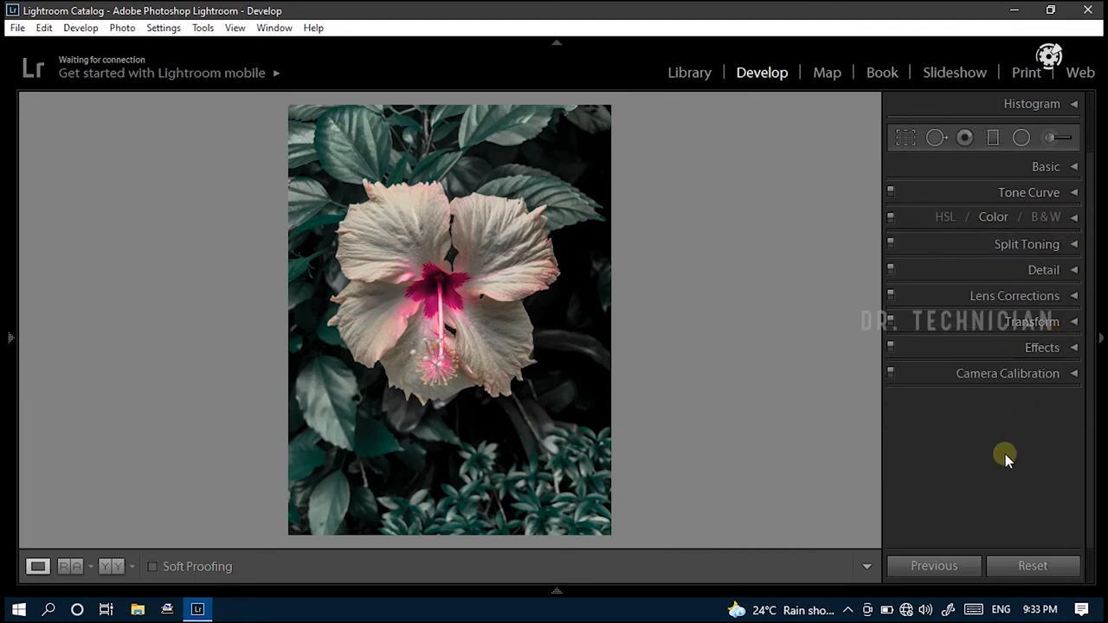
Step: In the Detail section, set sharpening amount 45 and detail 54
{"action": "left_click", "coordinate": [1028, 244]}
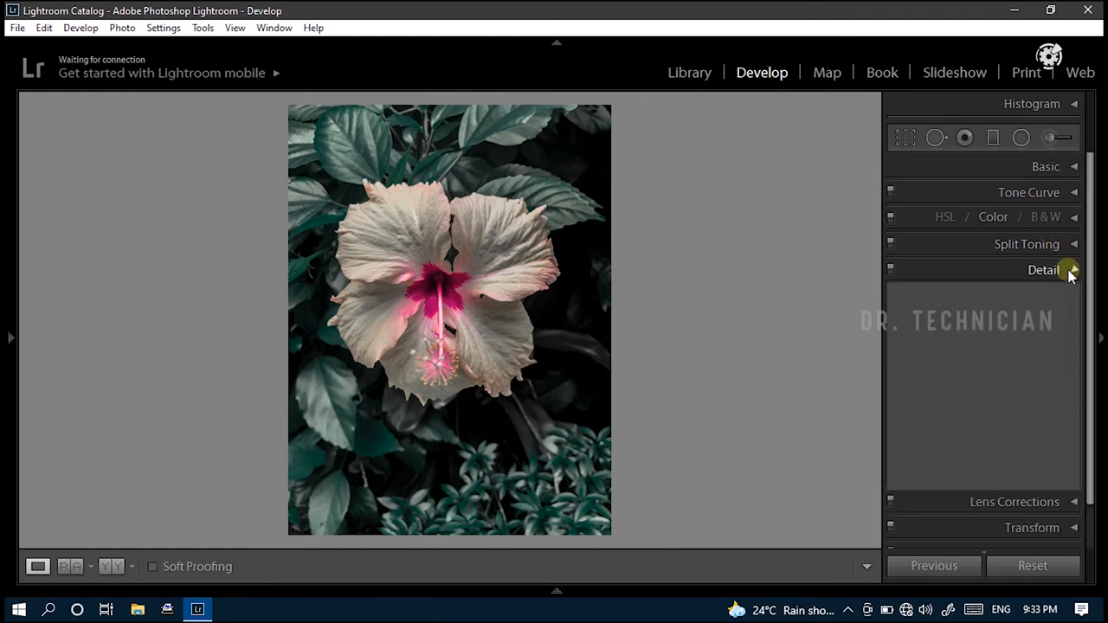
{"action": "left_click", "coordinate": [1042, 270]}
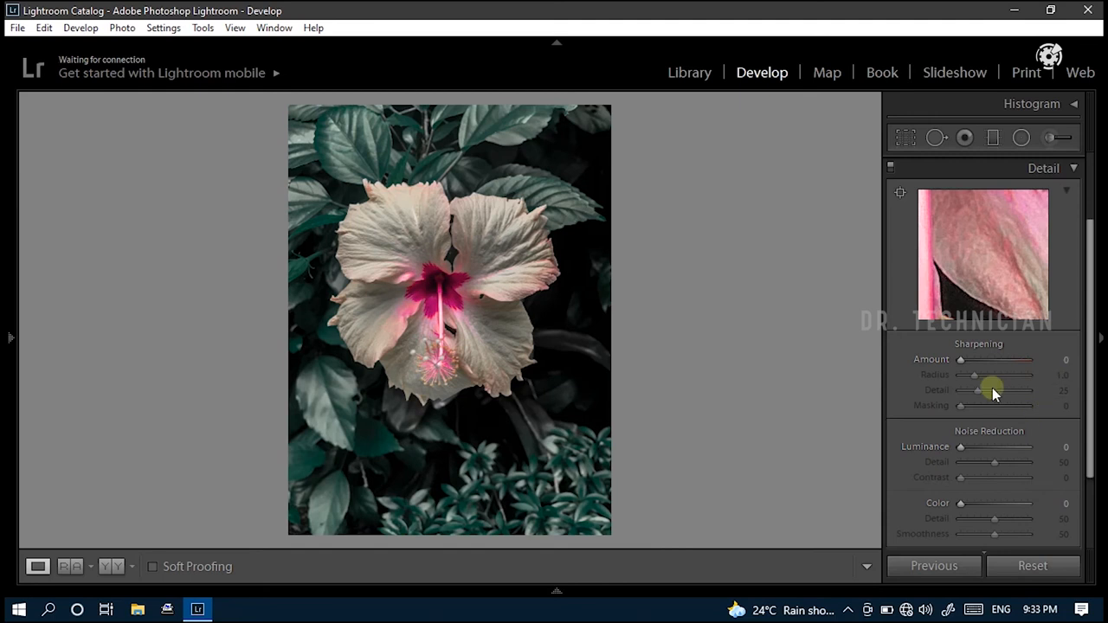
{"action": "left_click_drag", "start_coordinate": [961, 358], "coordinate": [973, 359]}
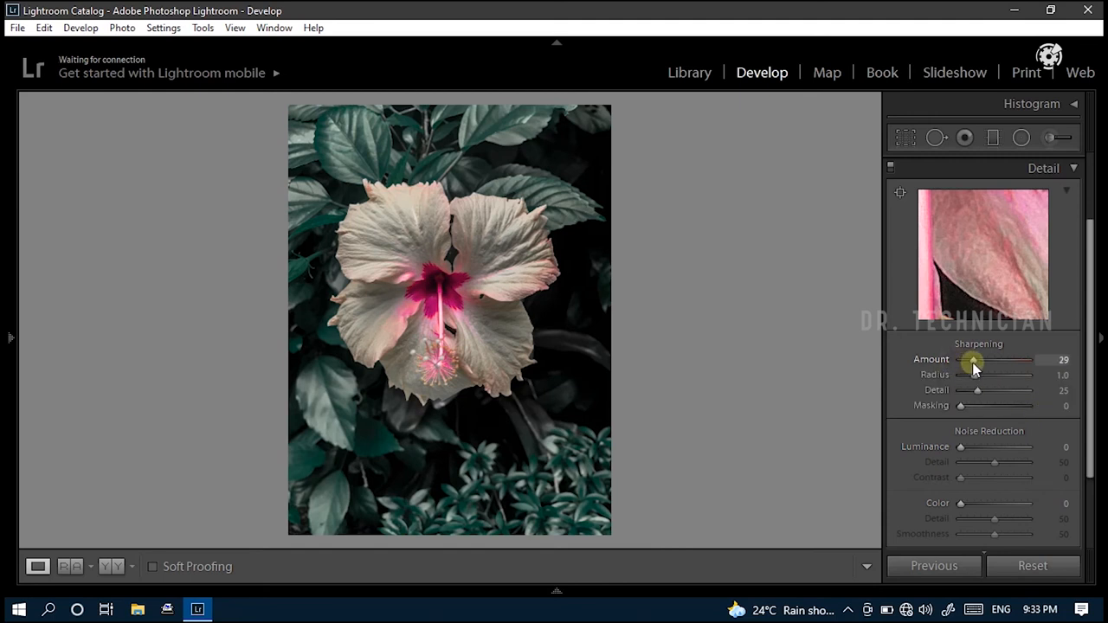
{"action": "left_click_drag", "start_coordinate": [973, 358], "coordinate": [980, 358]}
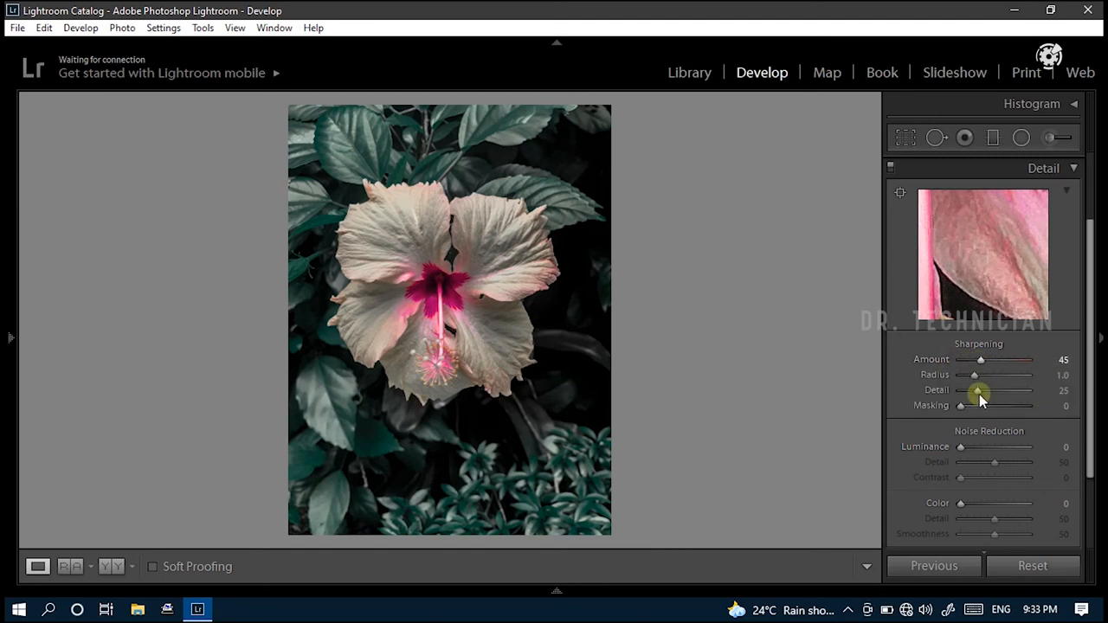
{"action": "mouse_move", "coordinate": [978, 407]}
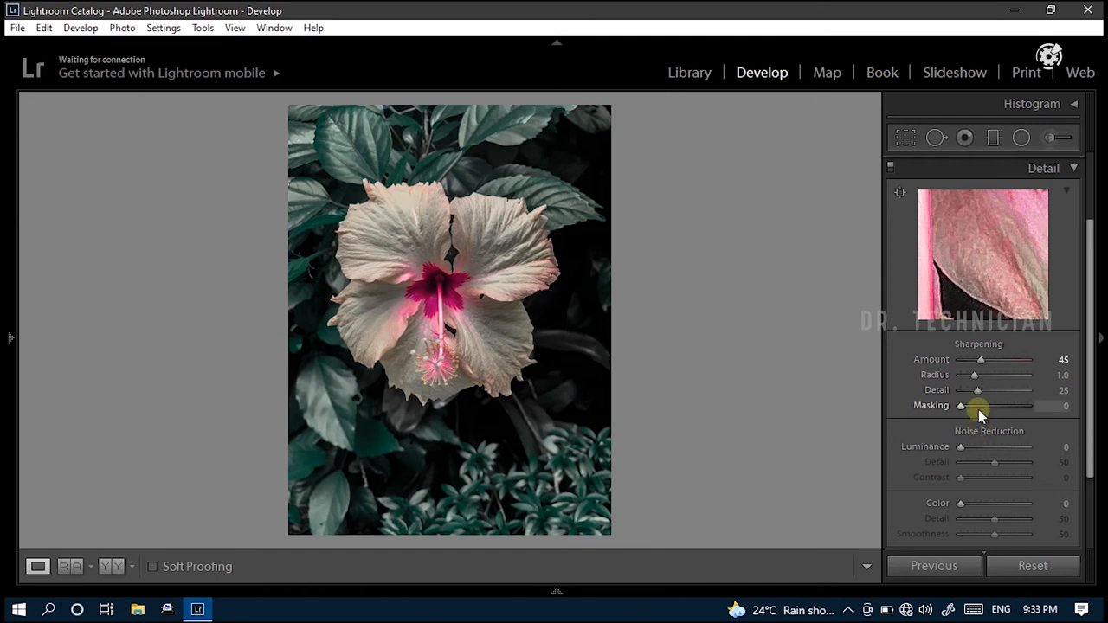
{"action": "left_click_drag", "start_coordinate": [976, 390], "coordinate": [987, 389]}
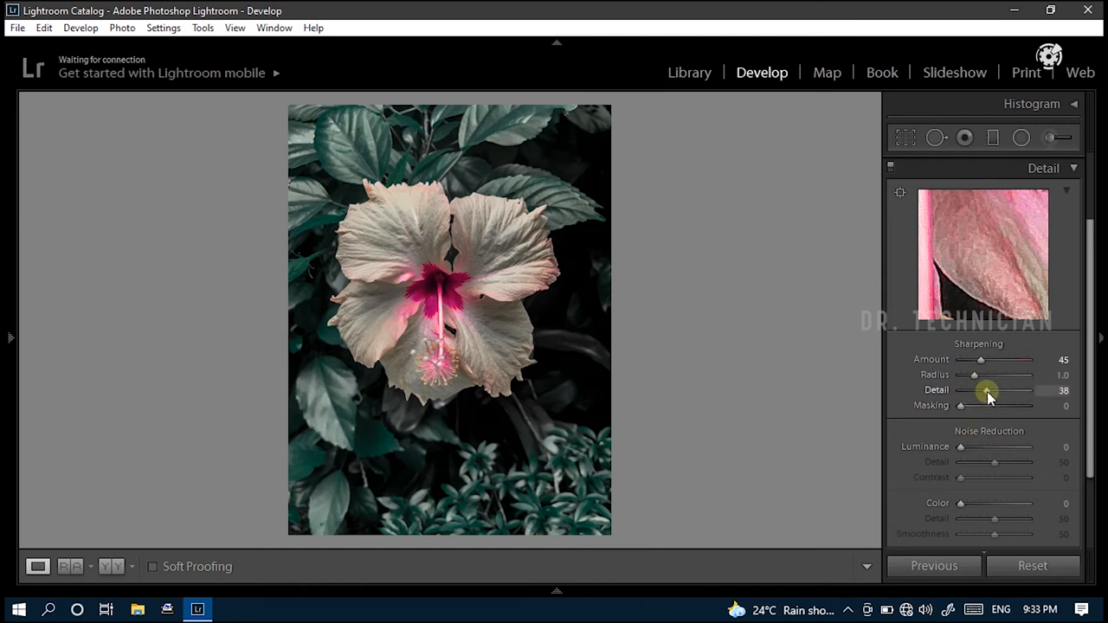
{"action": "left_click_drag", "start_coordinate": [973, 391], "coordinate": [1001, 391]}
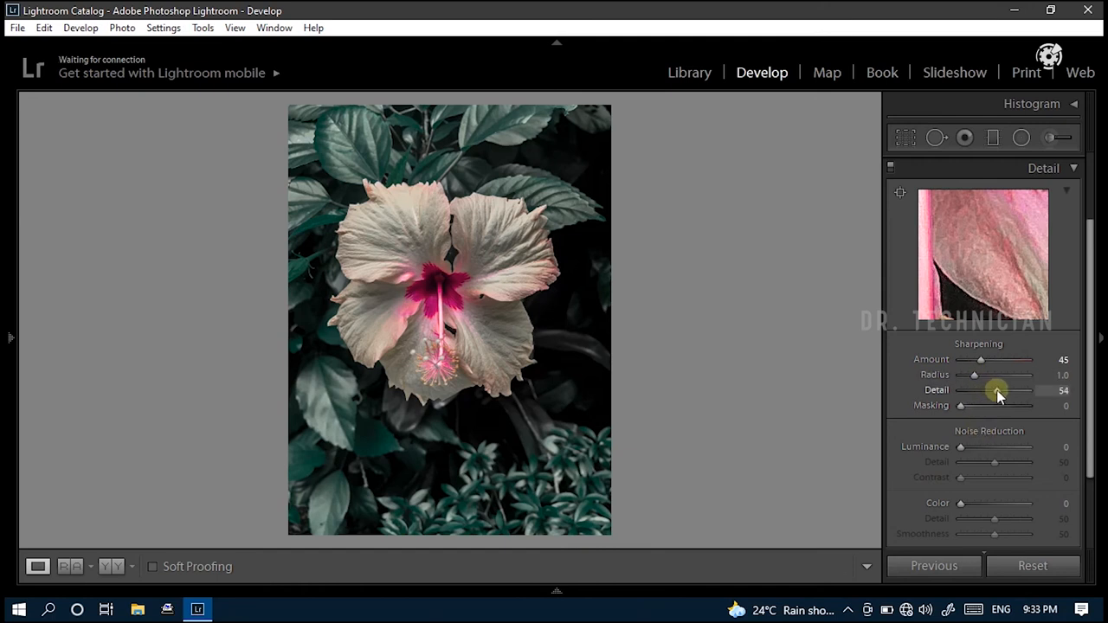
{"action": "mouse_move", "coordinate": [997, 504]}
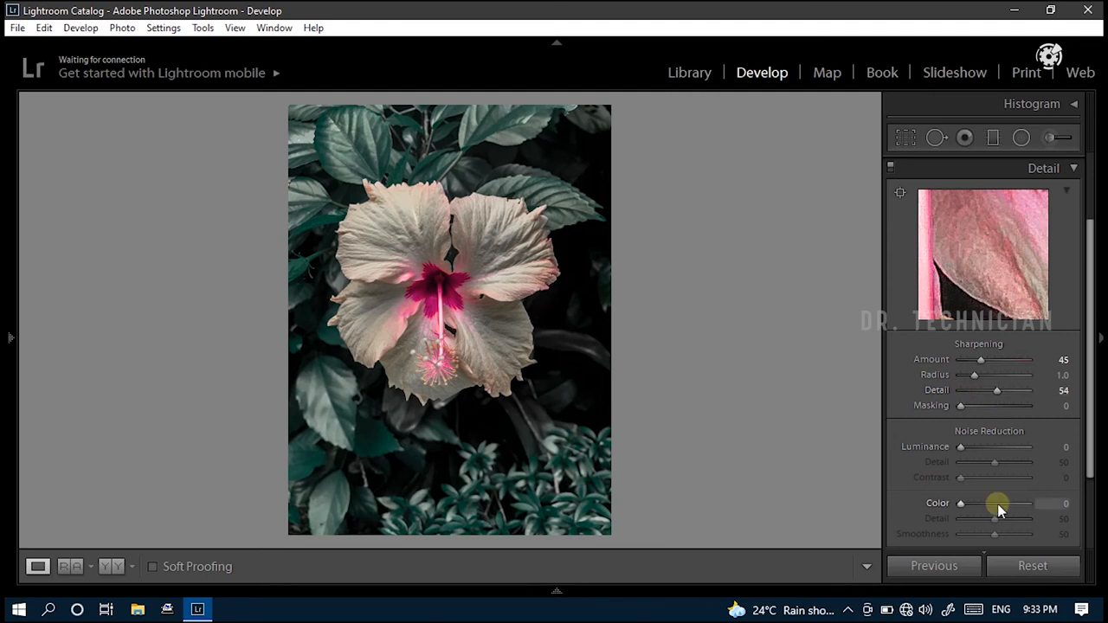
{"action": "mouse_move", "coordinate": [1013, 460]}
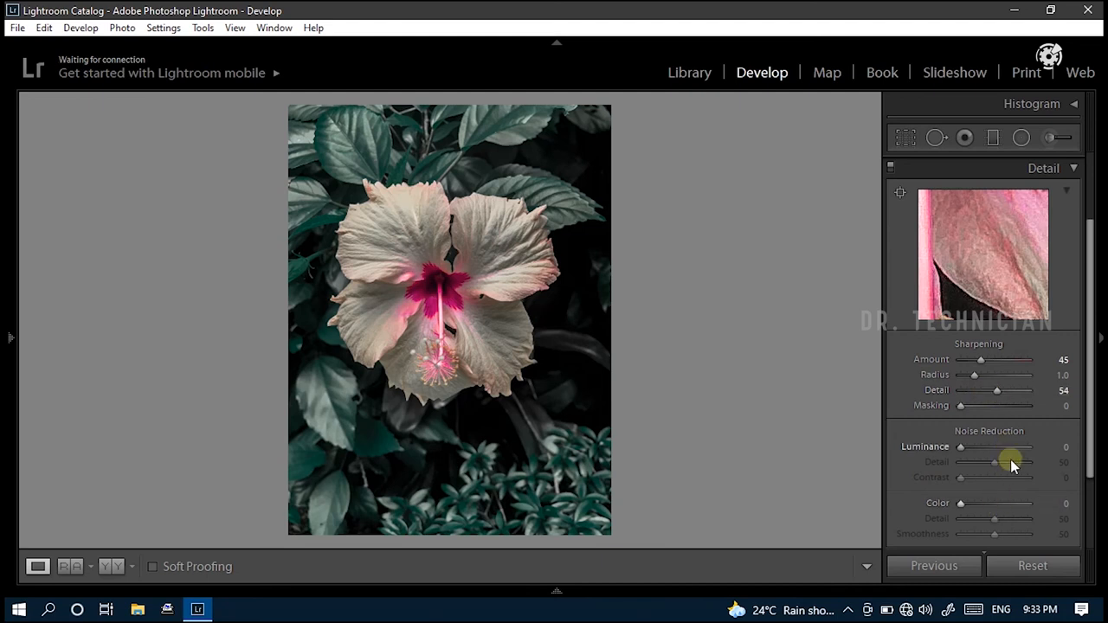
Step: Set luminance noise reduction to 27
{"action": "left_click_drag", "start_coordinate": [958, 447], "coordinate": [980, 446]}
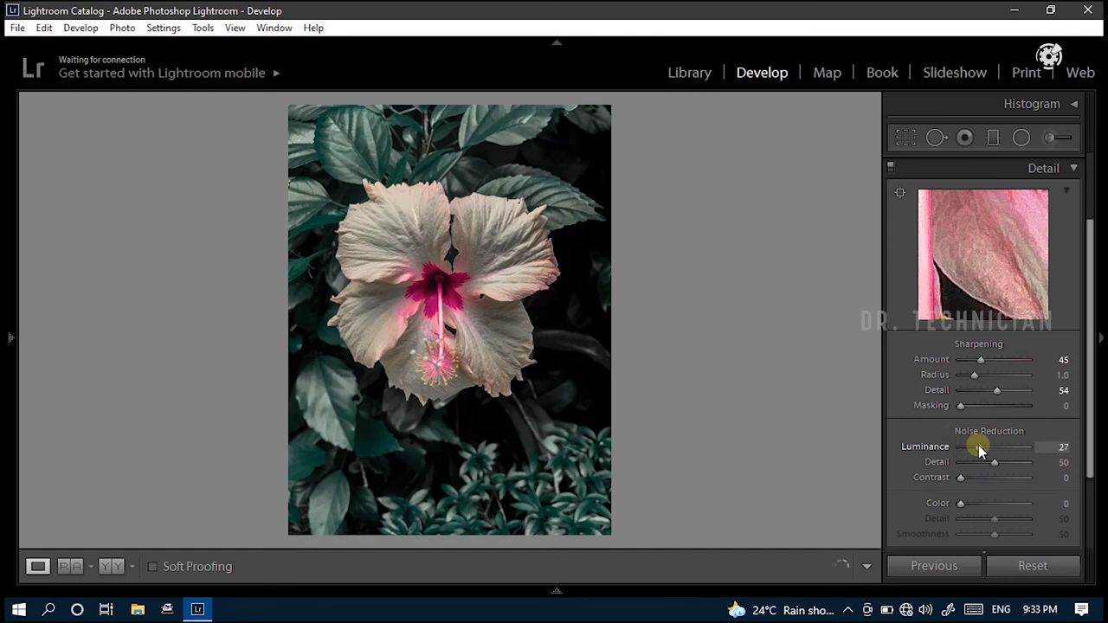
{"action": "left_click_drag", "start_coordinate": [978, 447], "coordinate": [983, 446]}
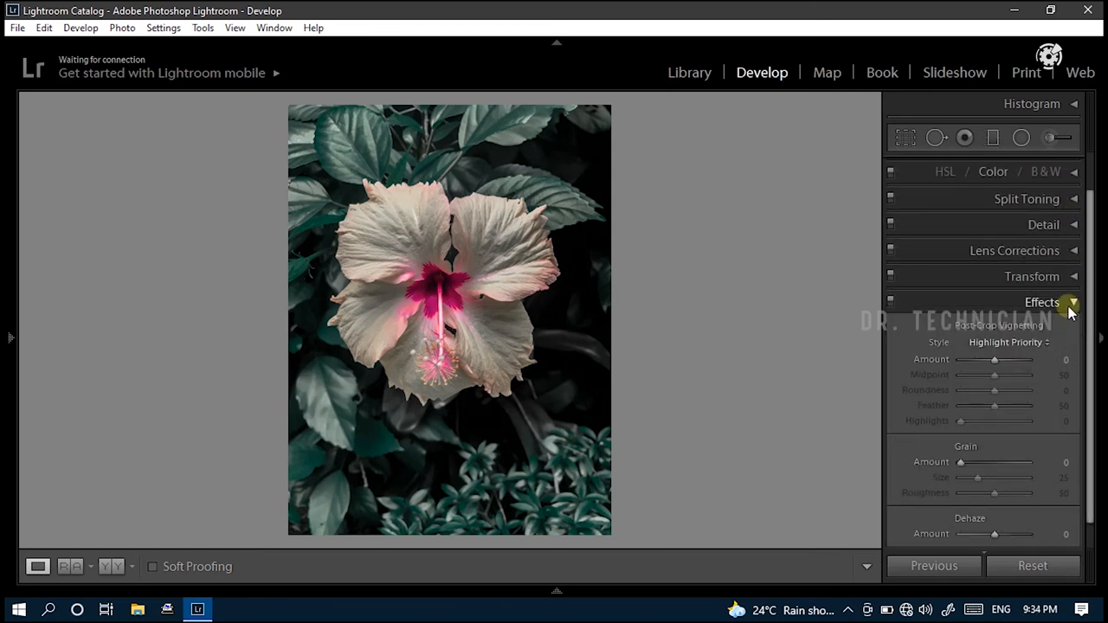
{"action": "mouse_move", "coordinate": [1080, 326]}
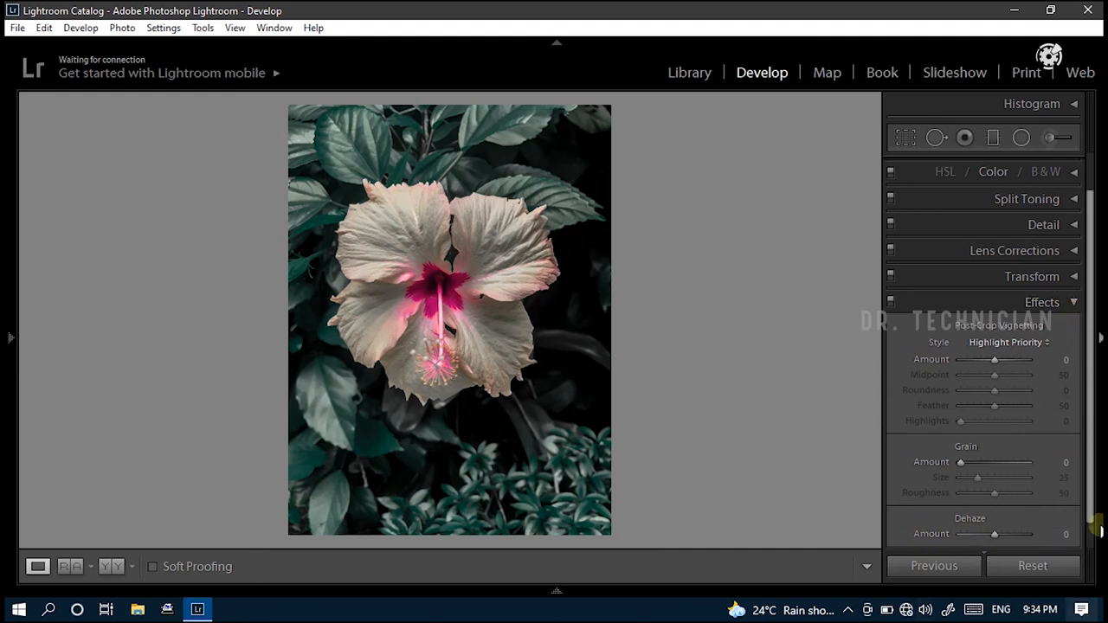
Step: Raise the Dehaze amount to +33 for deeper contrast on the flower and leaves
{"action": "left_click_drag", "start_coordinate": [993, 534], "coordinate": [1000, 533]}
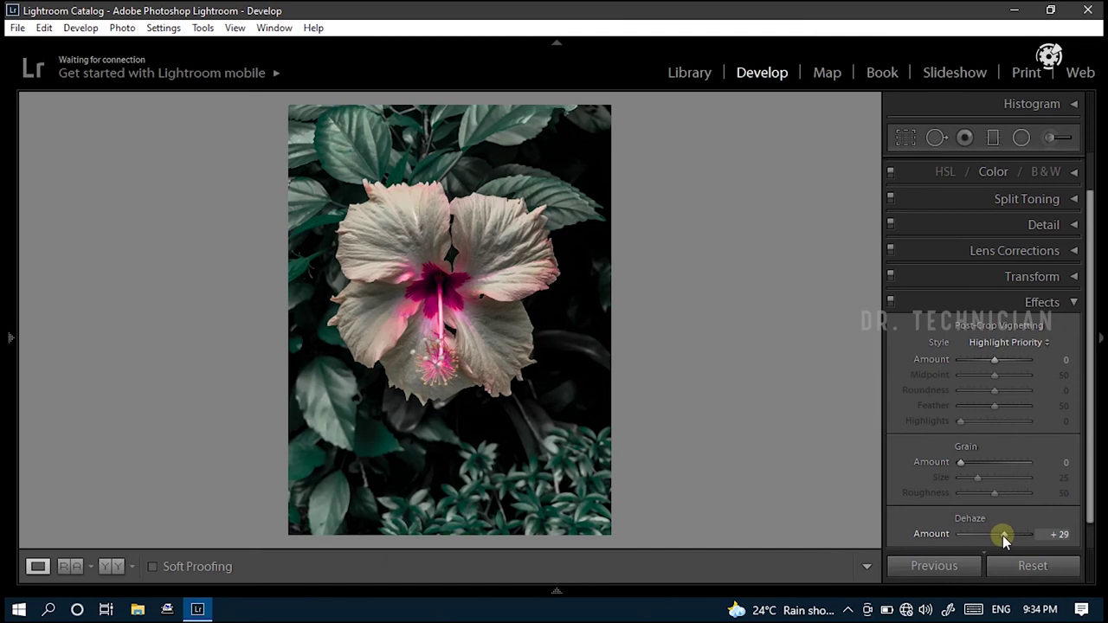
{"action": "left_click_drag", "start_coordinate": [994, 533], "coordinate": [1005, 533]}
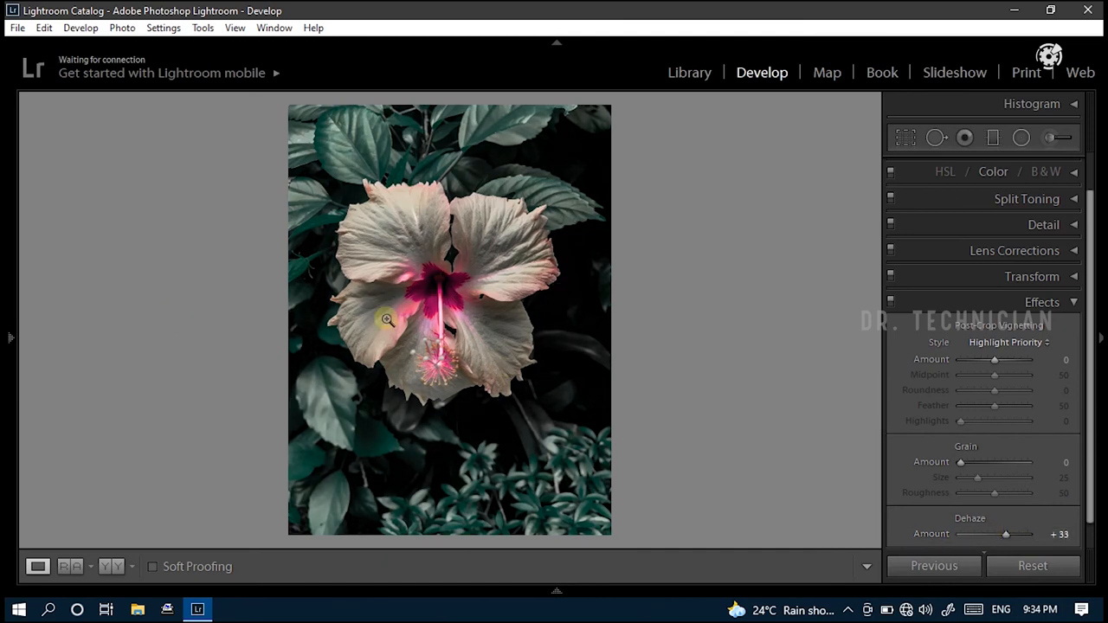
{"action": "mouse_move", "coordinate": [467, 241]}
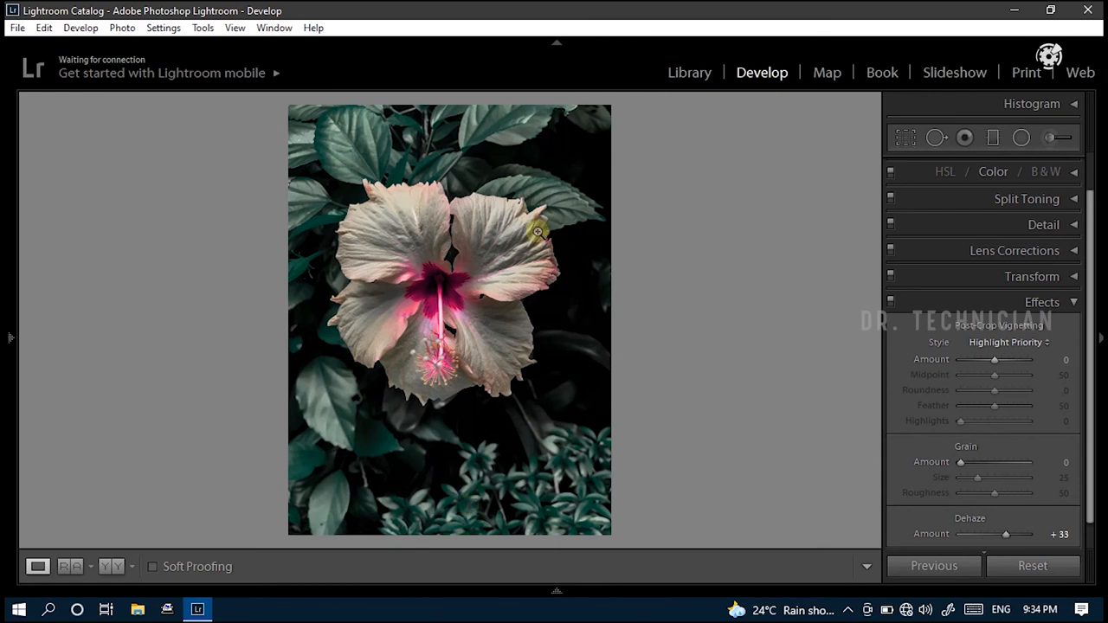
{"action": "mouse_move", "coordinate": [950, 311]}
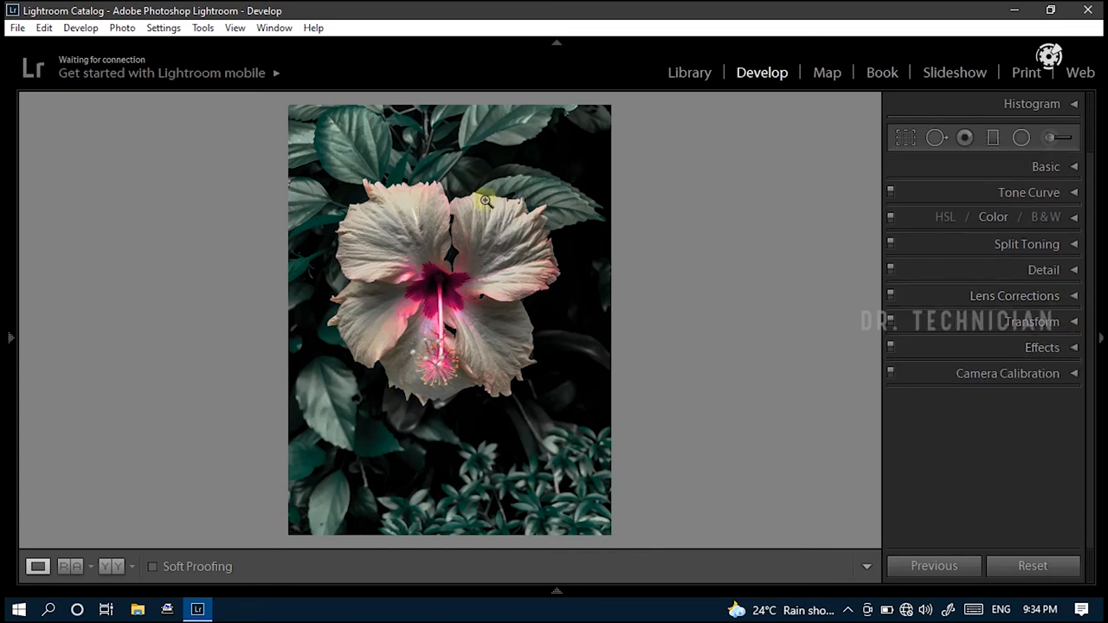
{"action": "mouse_move", "coordinate": [33, 147]}
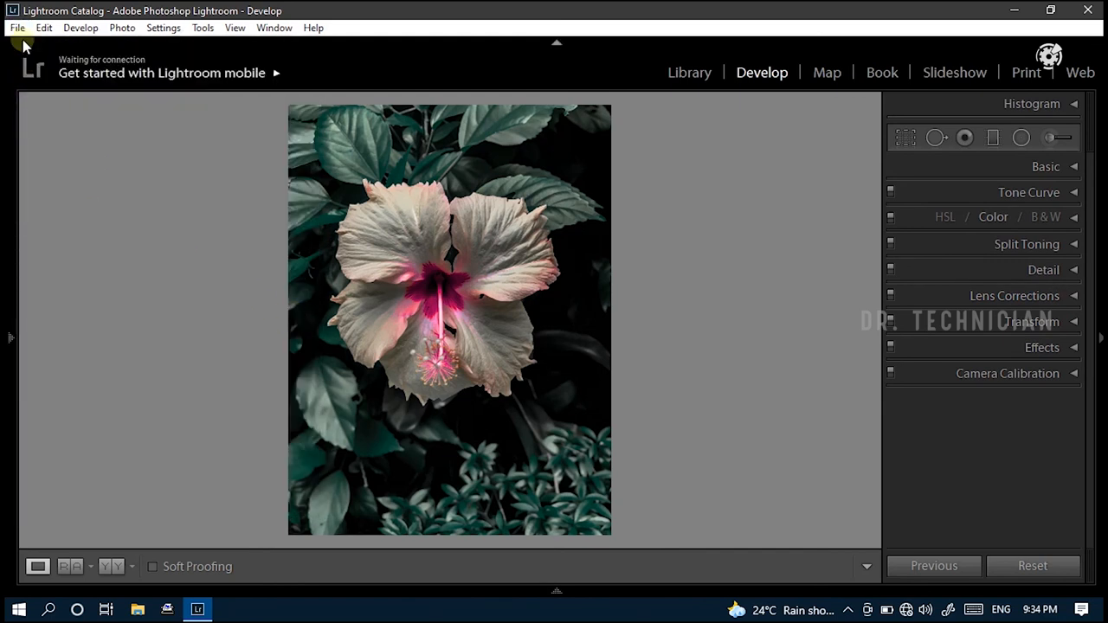
Step: Export the edited photo as a JPG to the hard drive via File > Export
{"action": "left_click", "coordinate": [16, 28]}
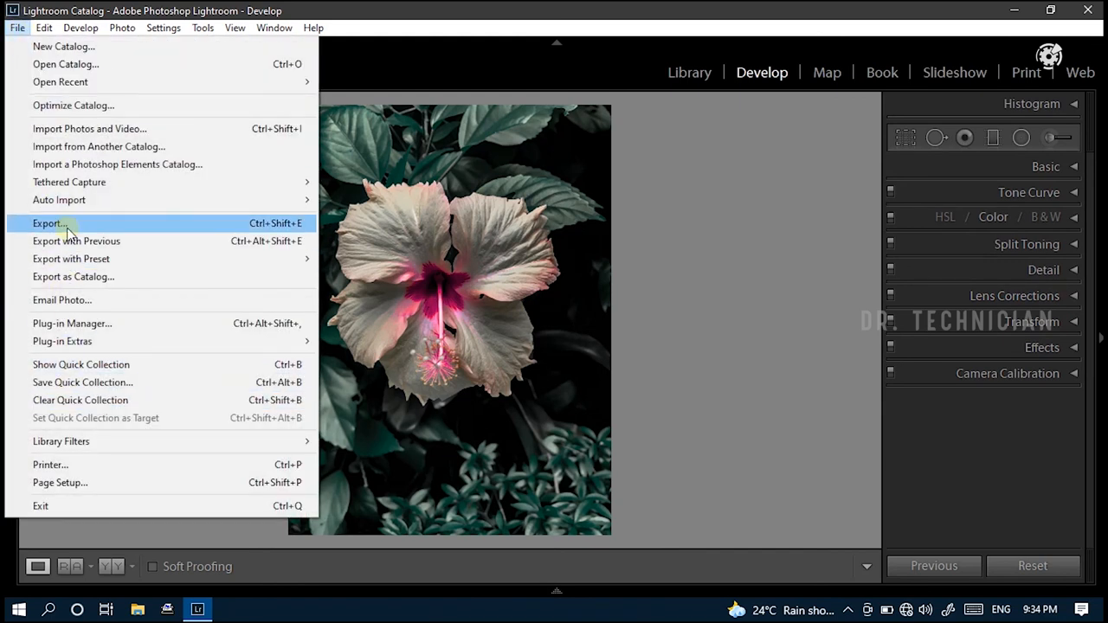
{"action": "left_click", "coordinate": [48, 224]}
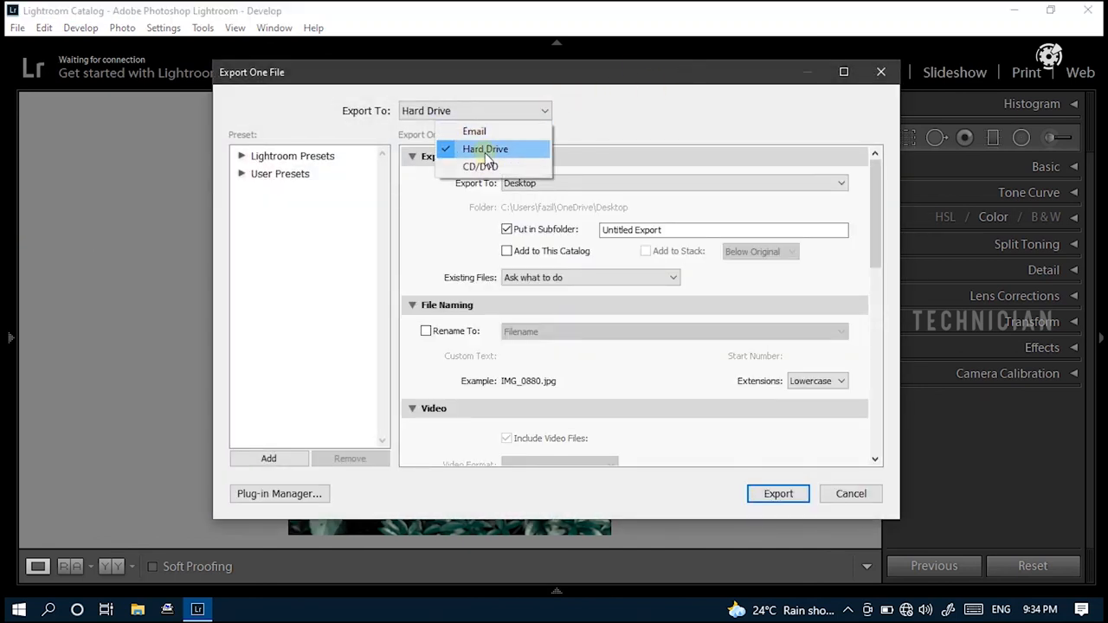
{"action": "left_click", "coordinate": [485, 149]}
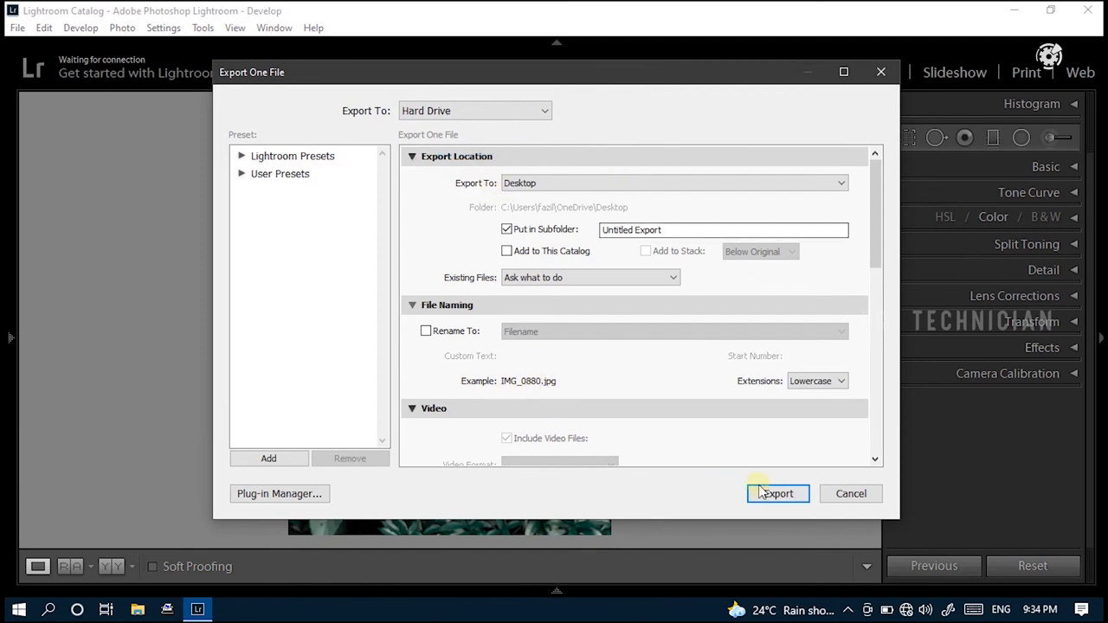
{"action": "left_click", "coordinate": [775, 494]}
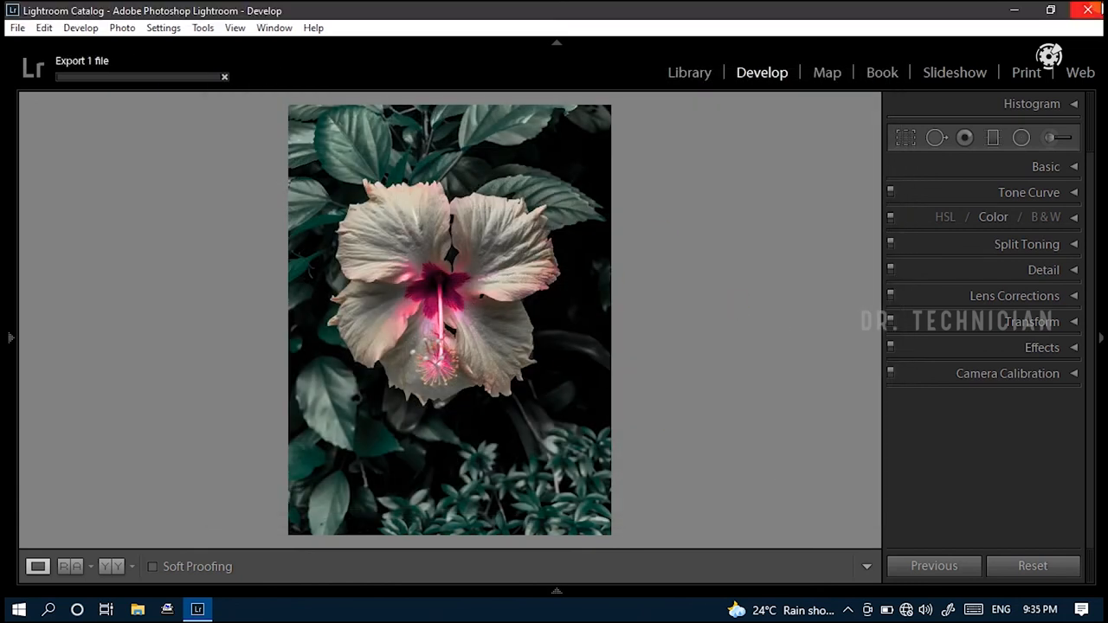
Step: Quit Lightroom and view the exported IMG_0880.jpg from the desktop's Untitled Export folder
{"action": "left_click", "coordinate": [1087, 10]}
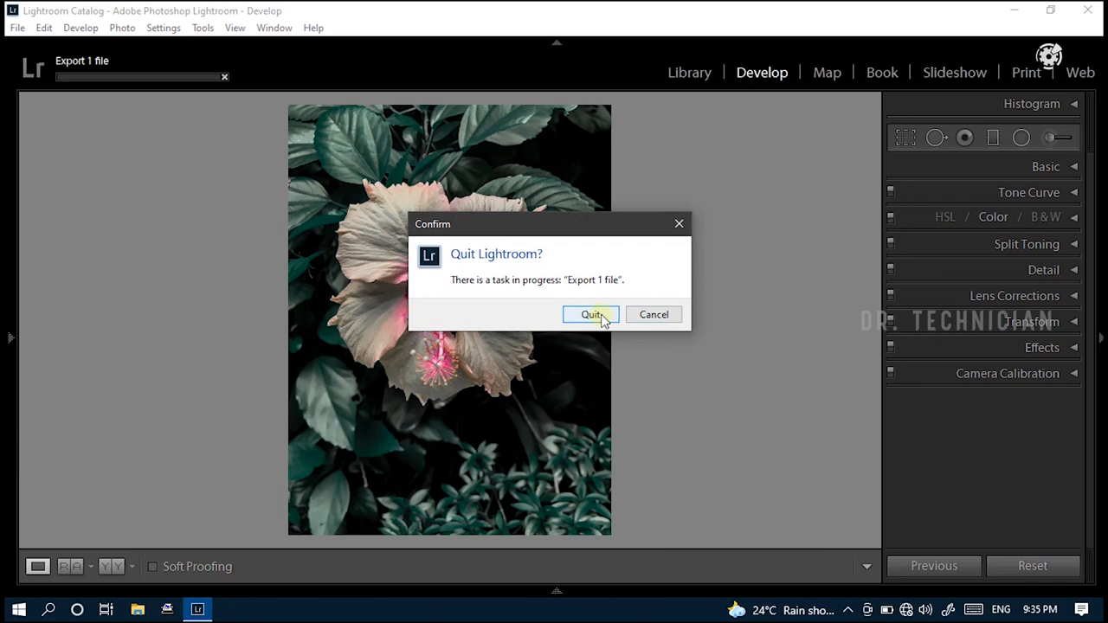
{"action": "left_click", "coordinate": [592, 315]}
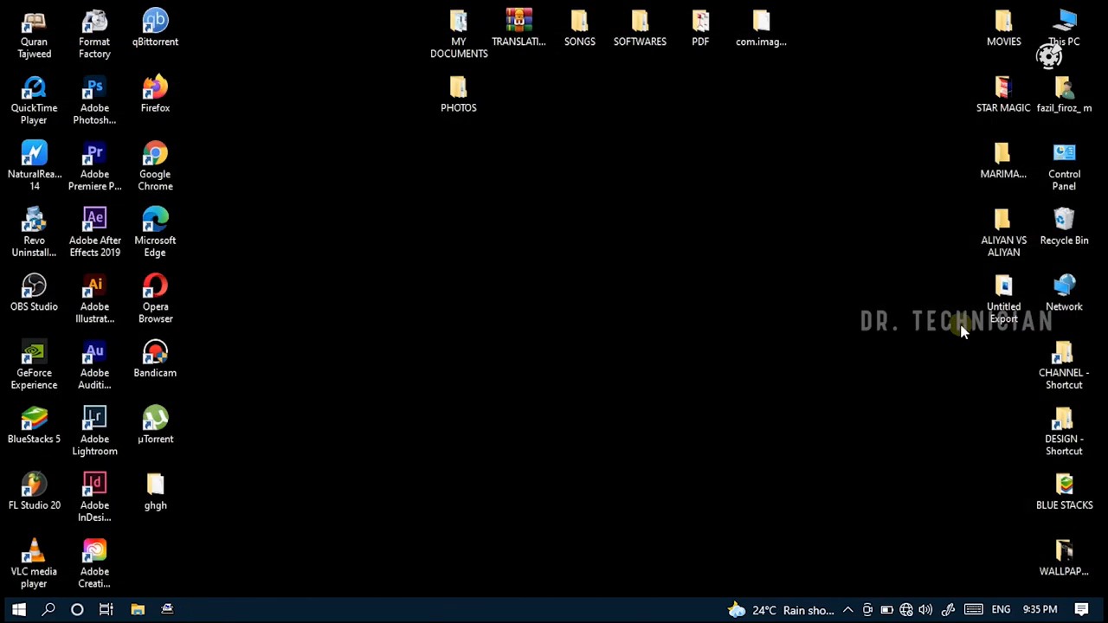
{"action": "double_click", "coordinate": [1004, 290]}
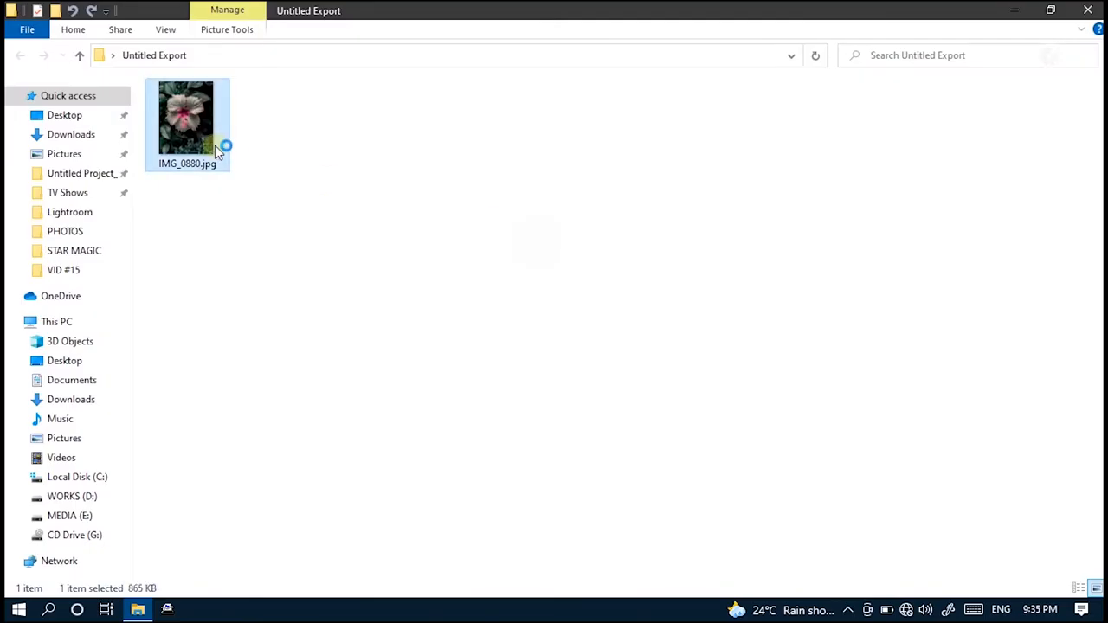
{"action": "double_click", "coordinate": [187, 119]}
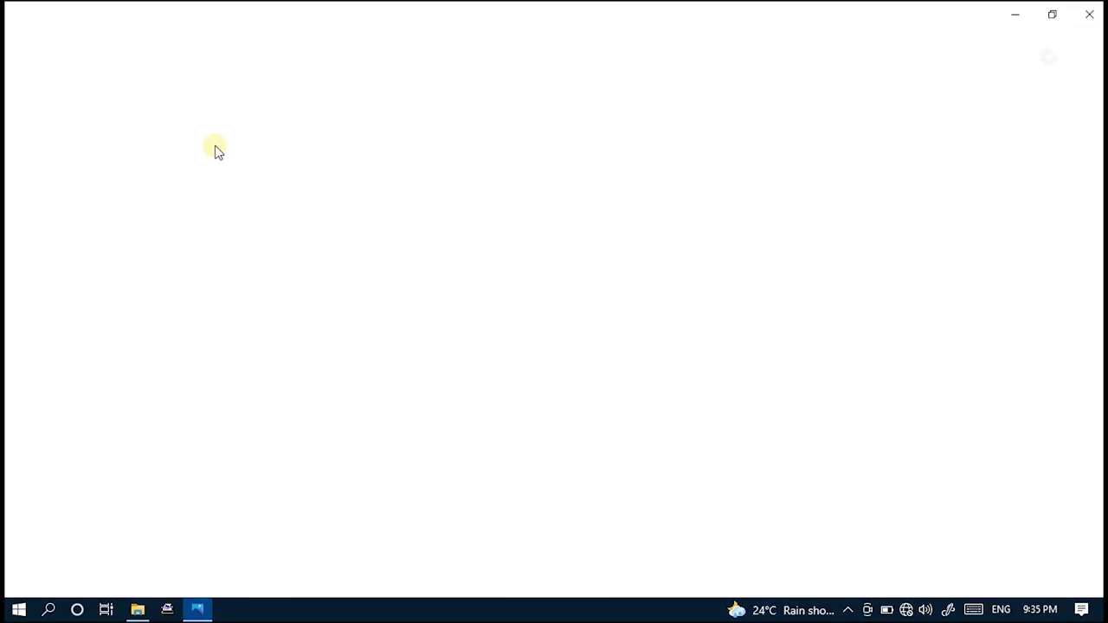